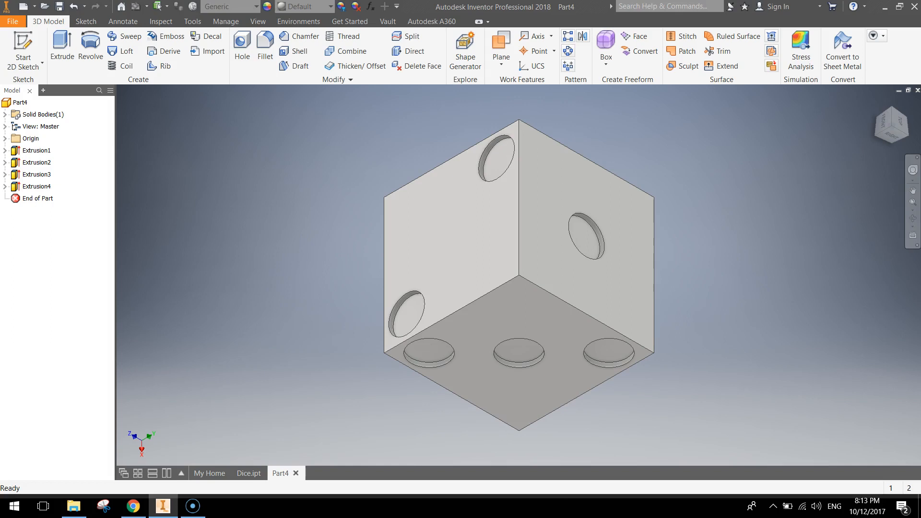
mouse_move(752, 459)
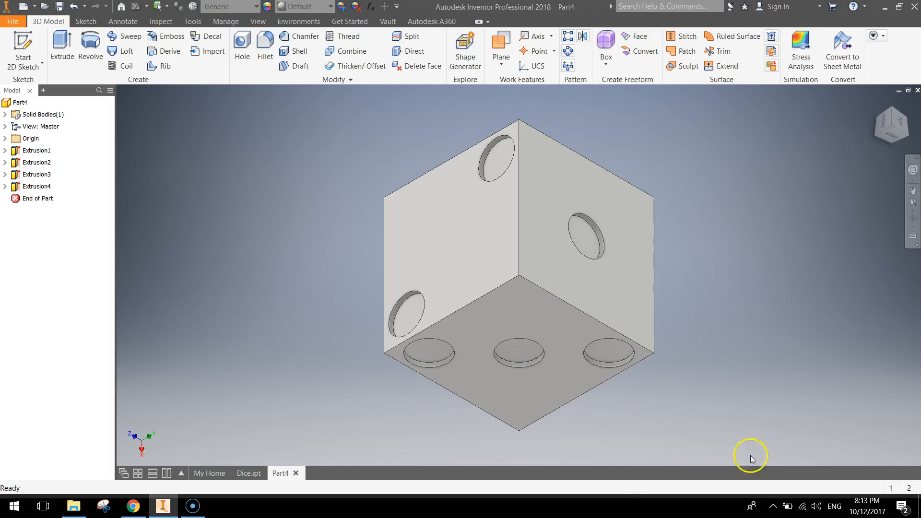
mouse_move(781, 456)
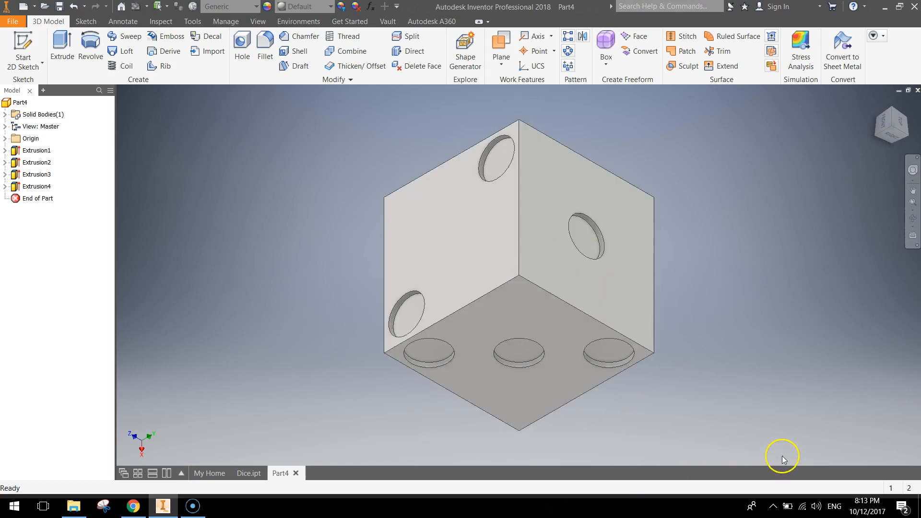
mouse_move(794, 459)
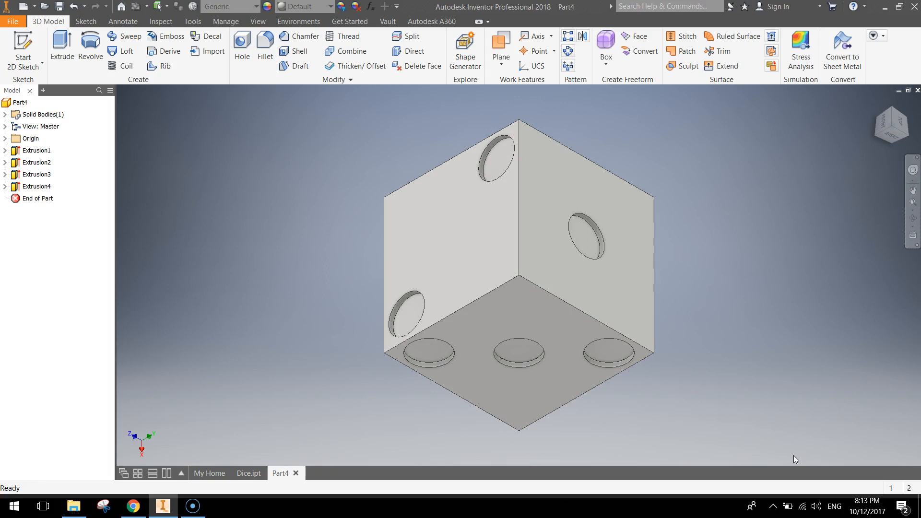
mouse_move(781, 383)
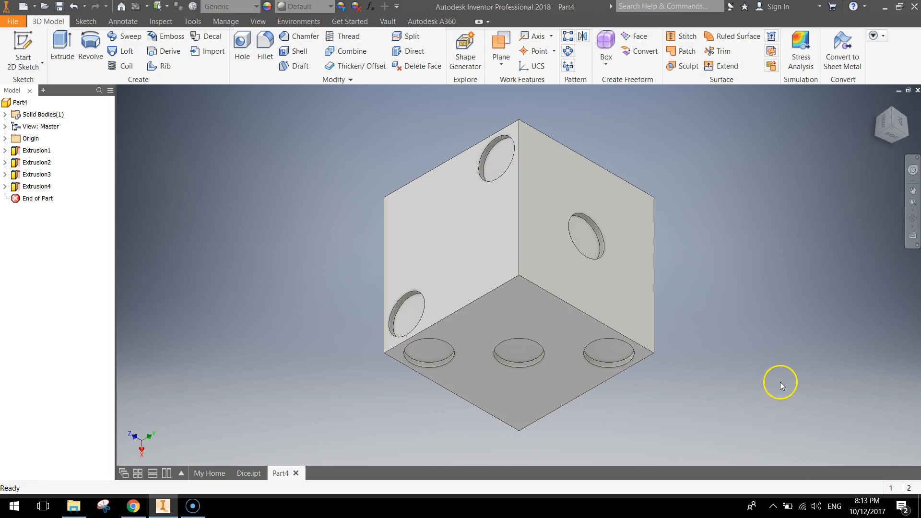
- Begin a new 2D sketch by picking a blank dice face as the sketch plane
click(475, 276)
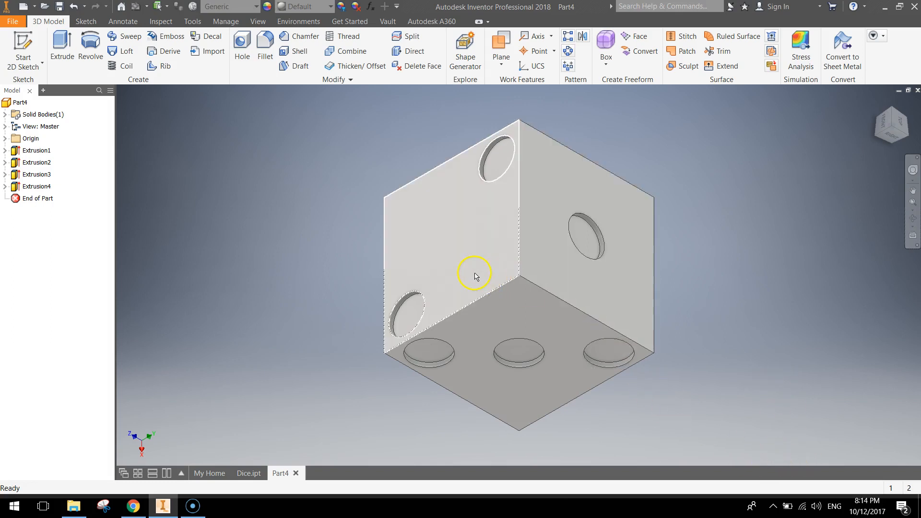
mouse_move(445, 208)
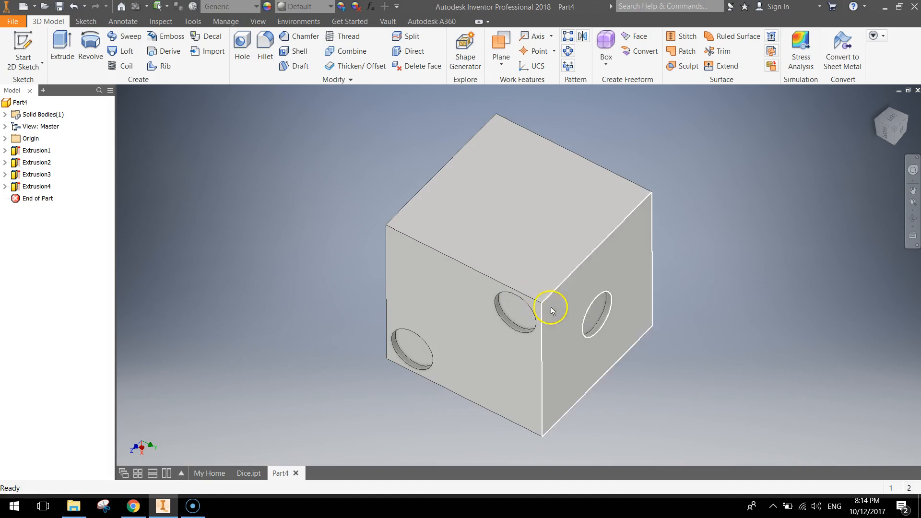
mouse_move(479, 335)
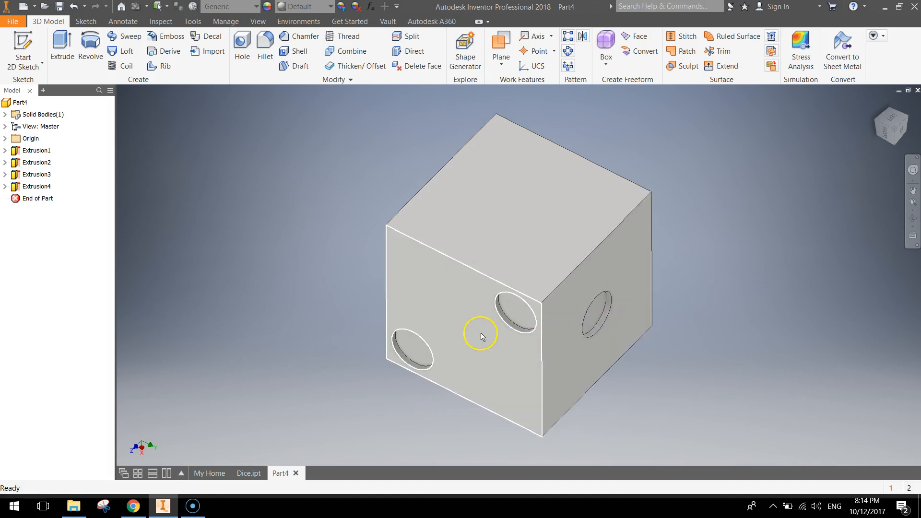
mouse_move(507, 179)
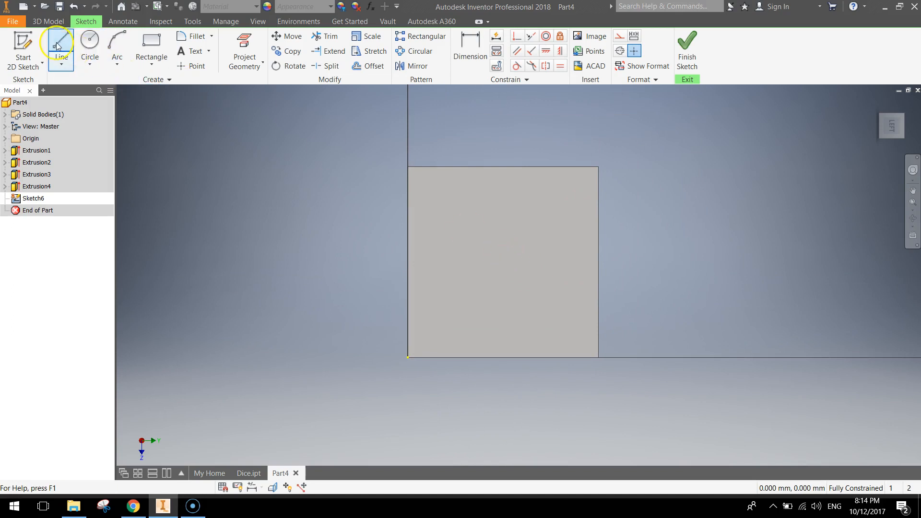
- Draw construction guide lines parallel to the face's left, right and top edges with the Line tool
click(60, 45)
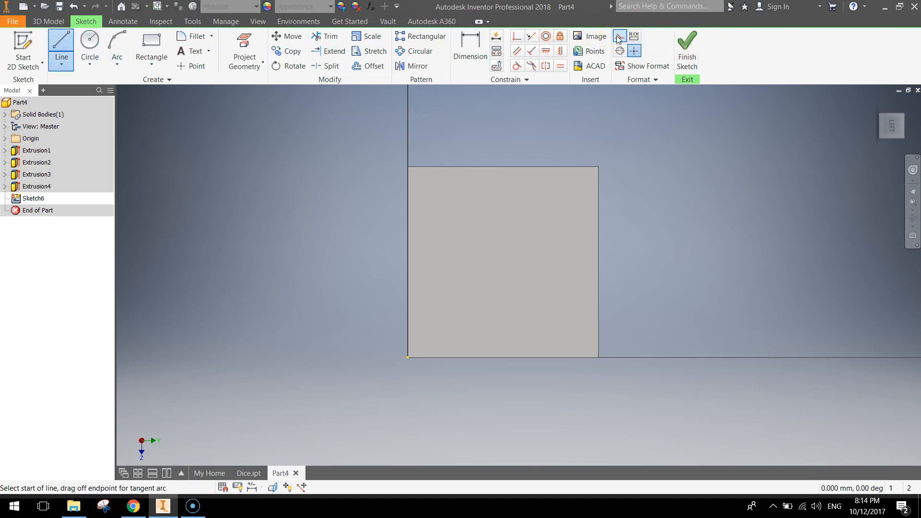
mouse_move(485, 142)
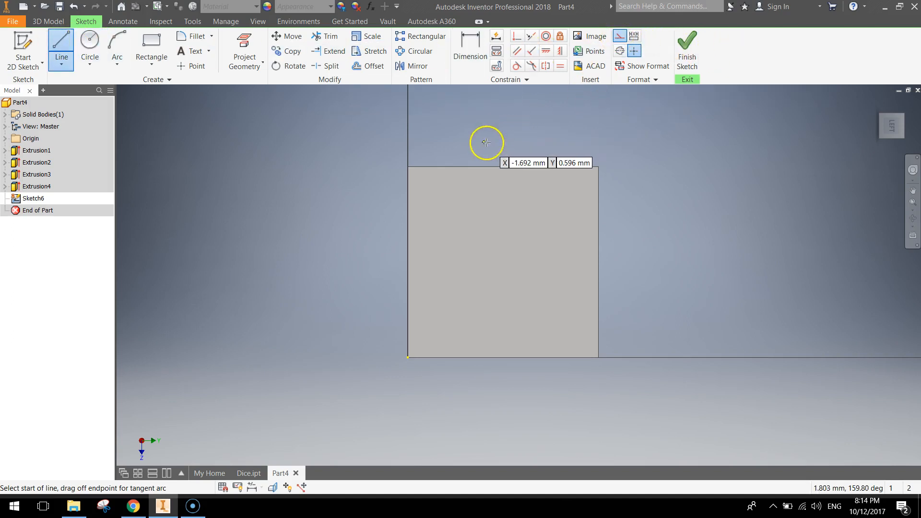
mouse_move(437, 165)
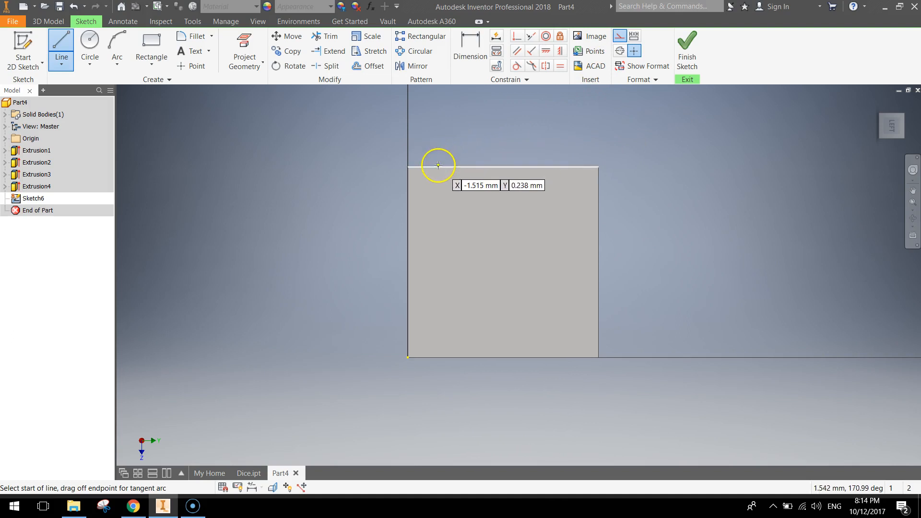
click(438, 164)
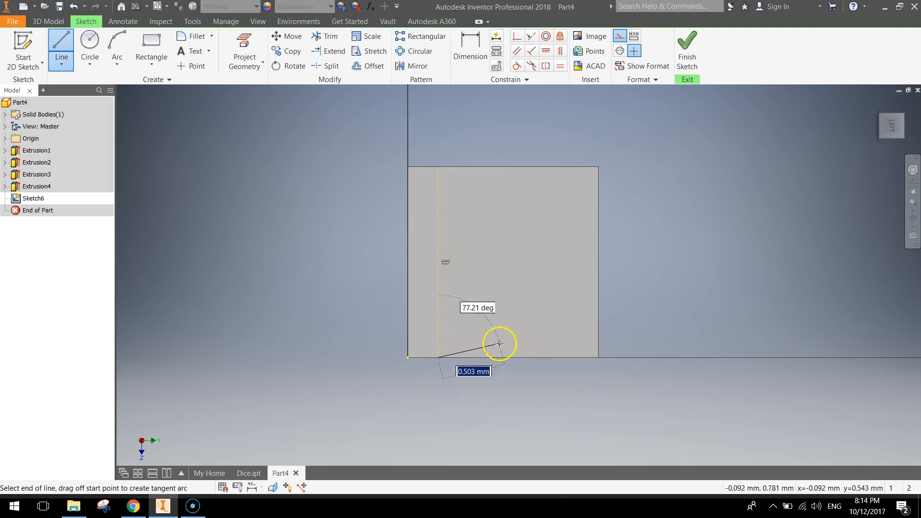
click(499, 343)
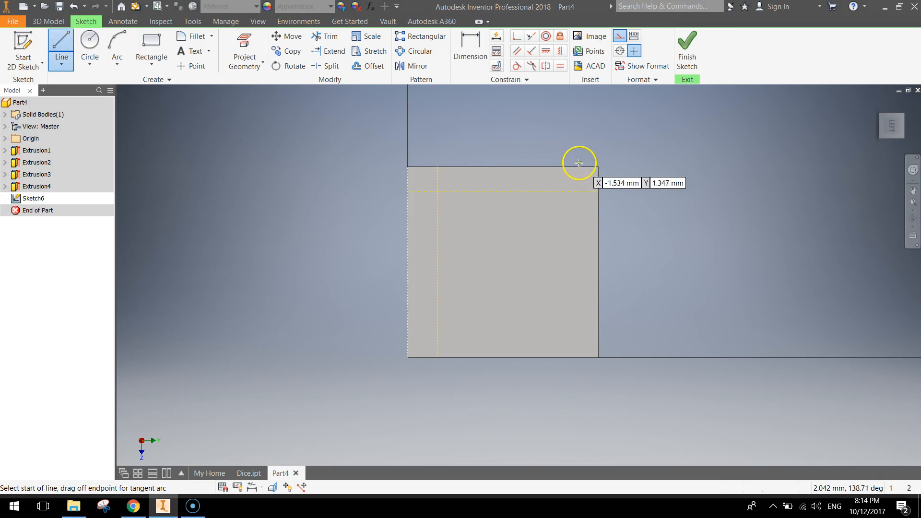
click(579, 163)
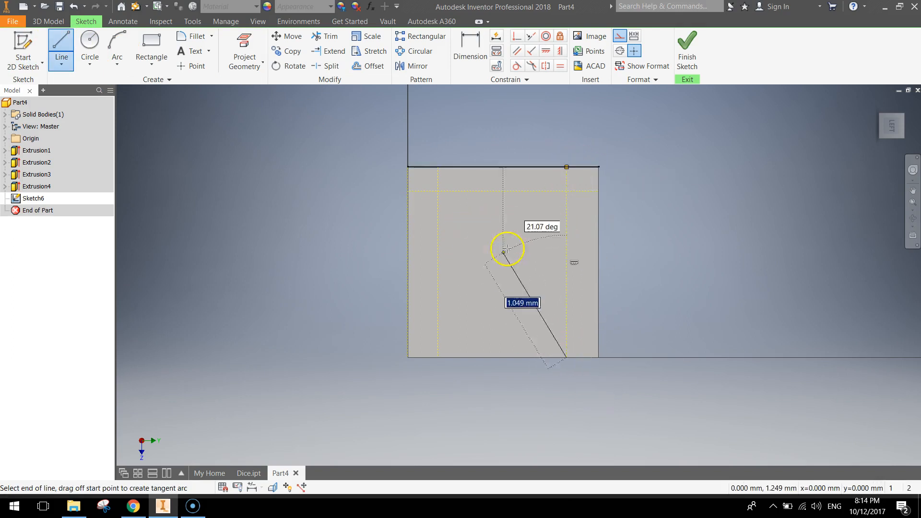
key(Escape)
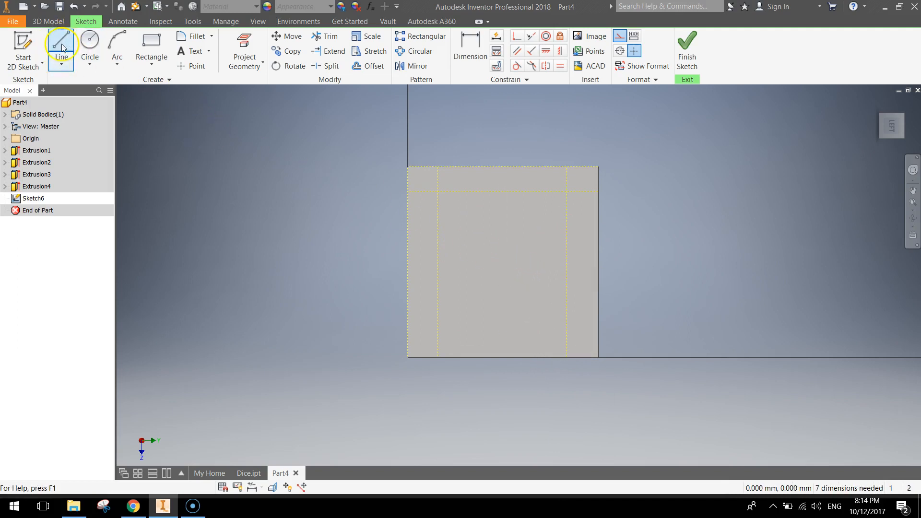
click(61, 49)
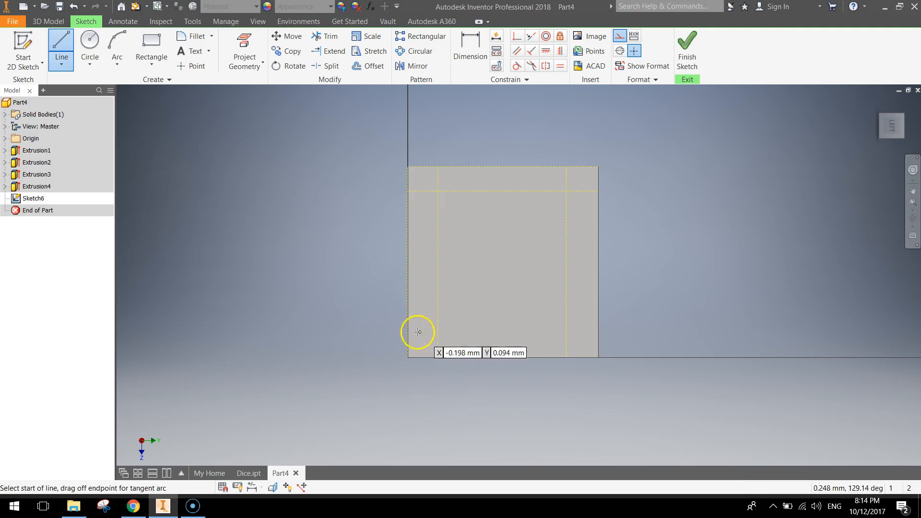
mouse_move(407, 330)
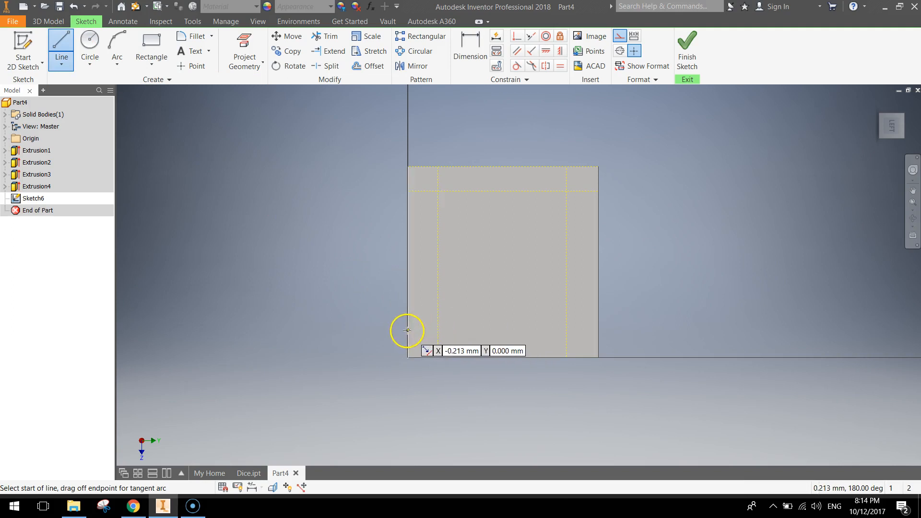
click(409, 331)
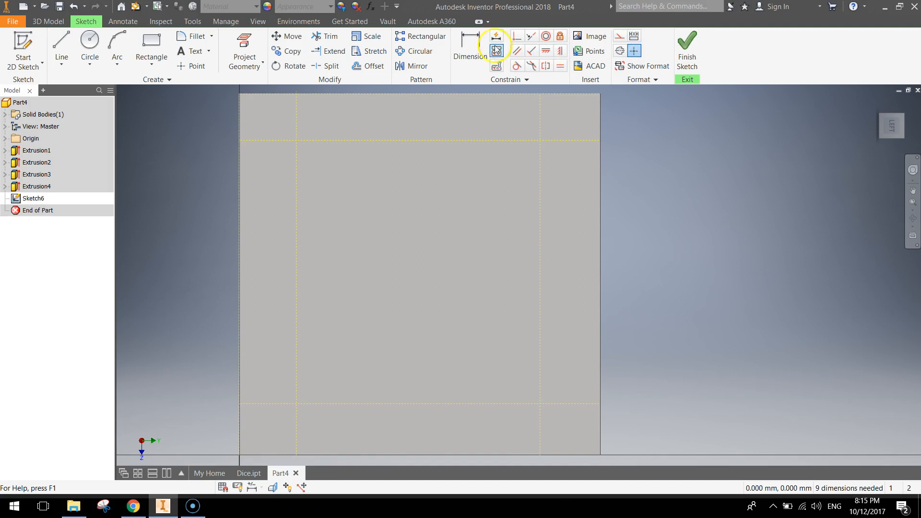
mouse_move(539, 147)
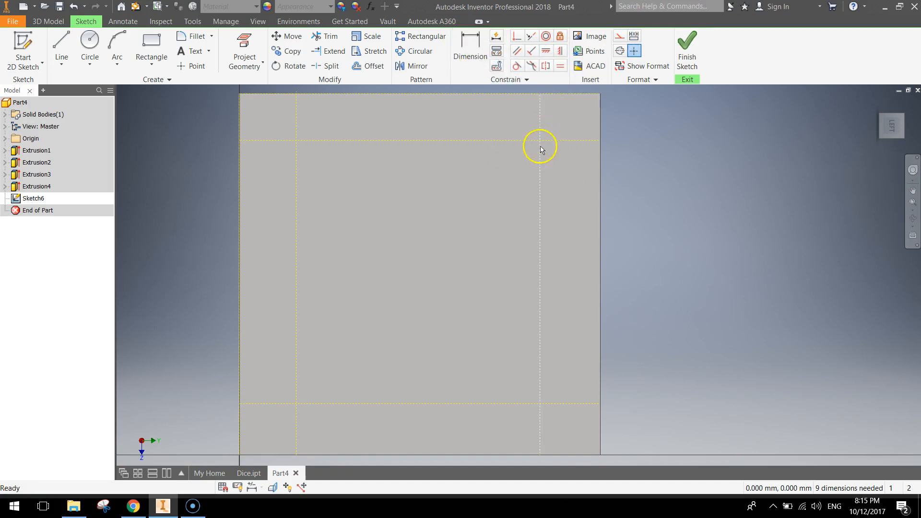
mouse_move(573, 177)
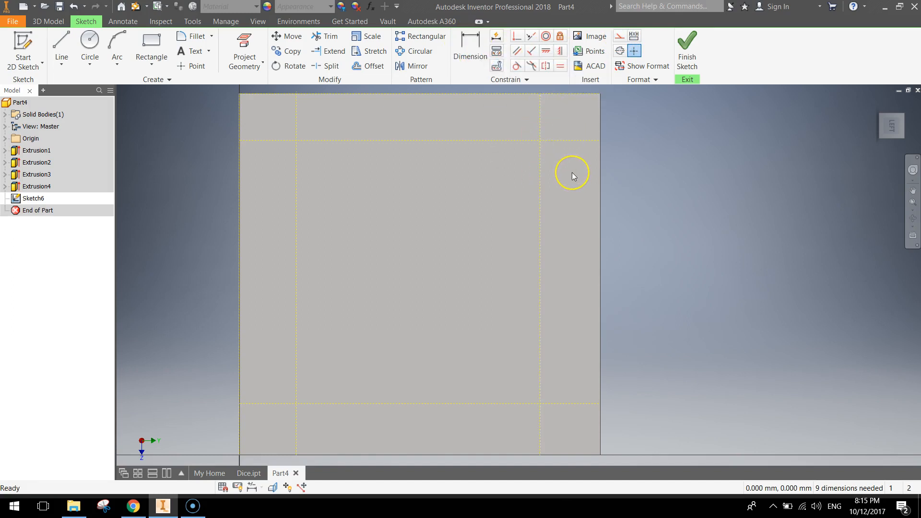
mouse_move(479, 146)
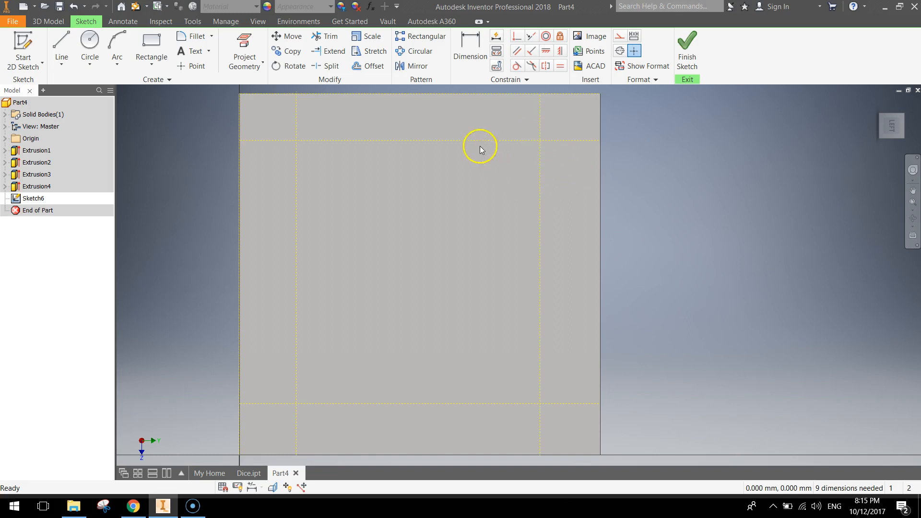
mouse_move(539, 143)
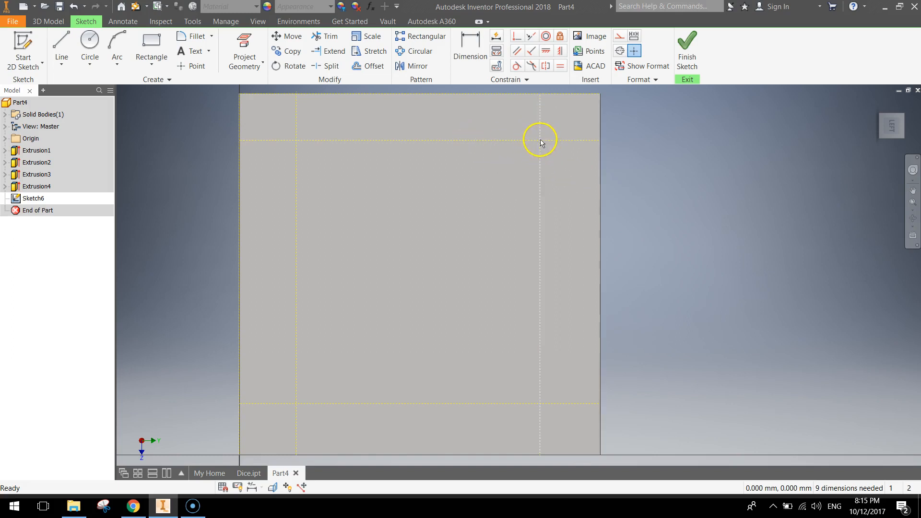
mouse_move(300, 140)
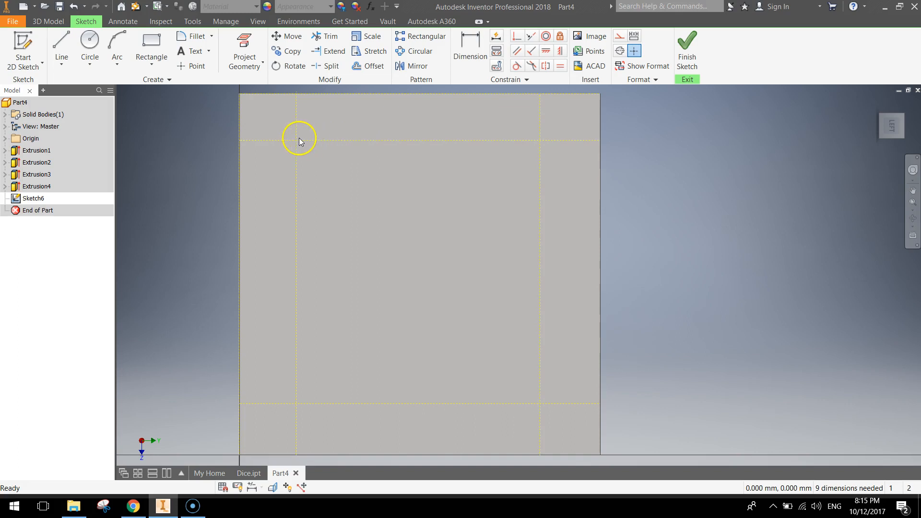
- Dimension the top and bottom guide lines 0.25 in from their edges
click(469, 51)
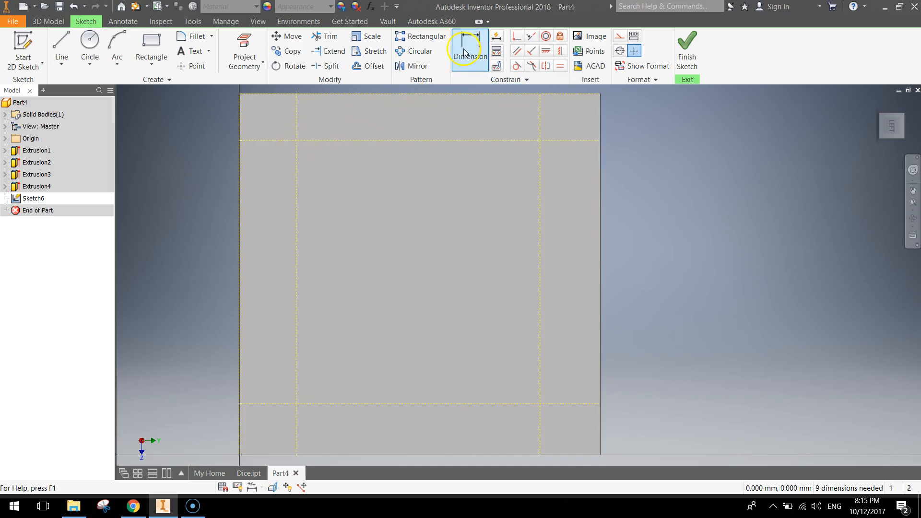
click(469, 51)
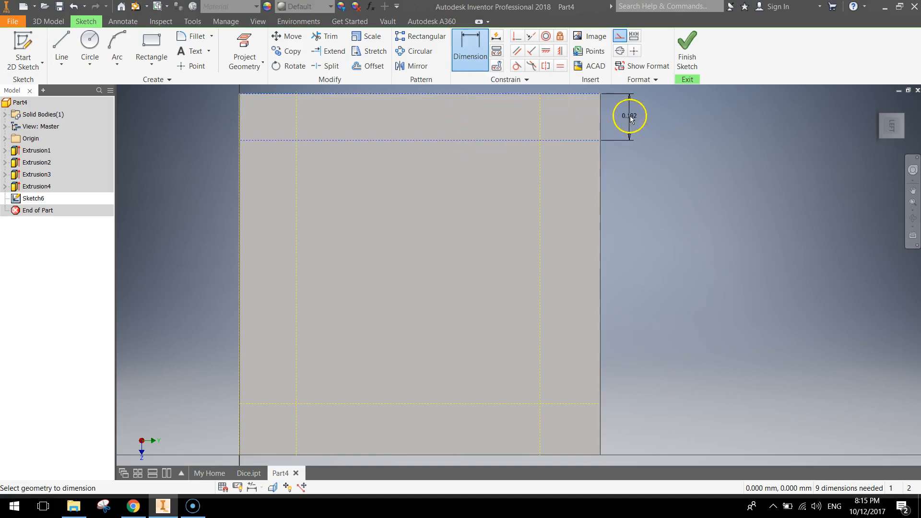
click(629, 116)
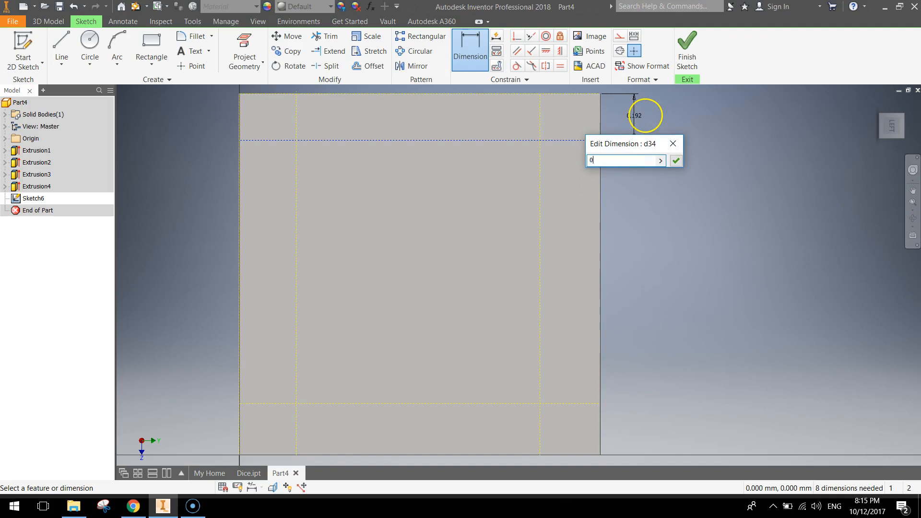
text(0.25)
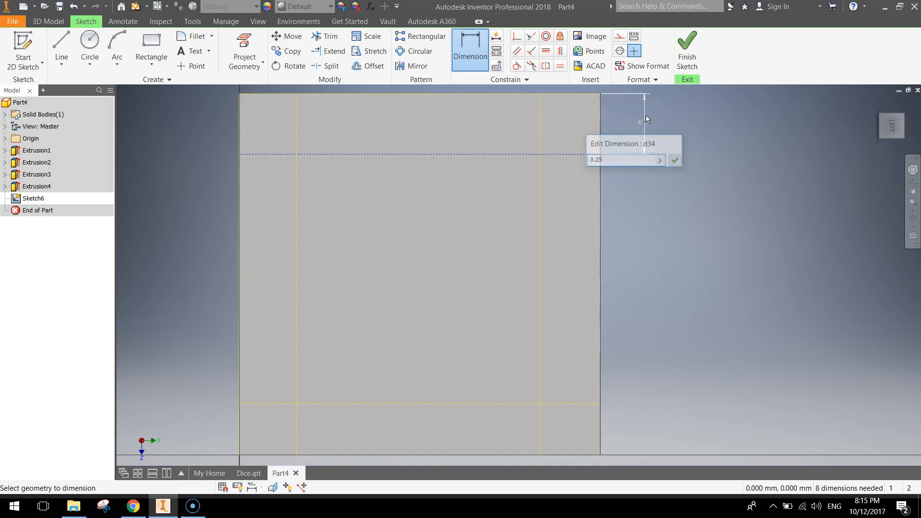
click(675, 160)
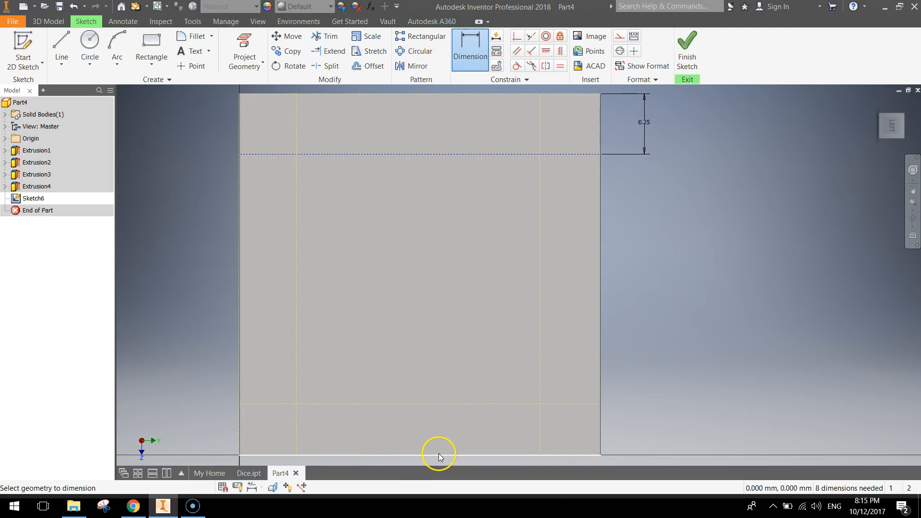
mouse_move(437, 408)
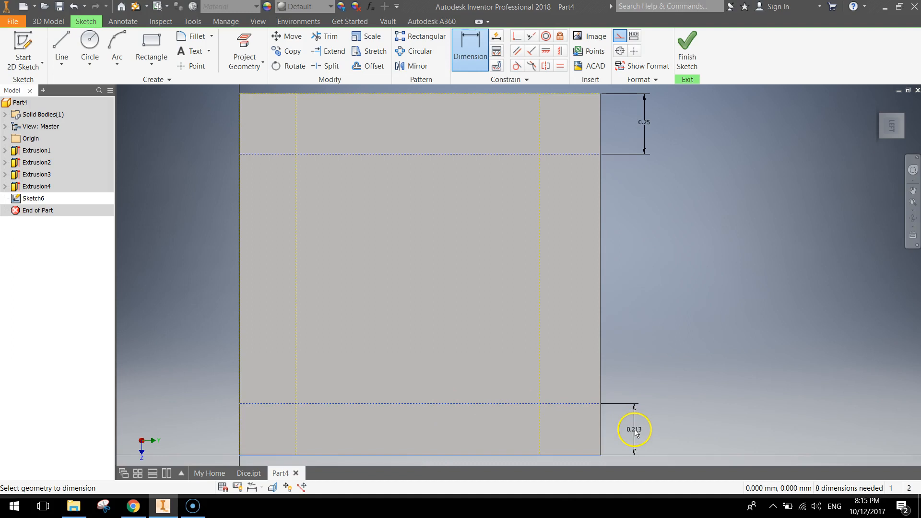
click(634, 429)
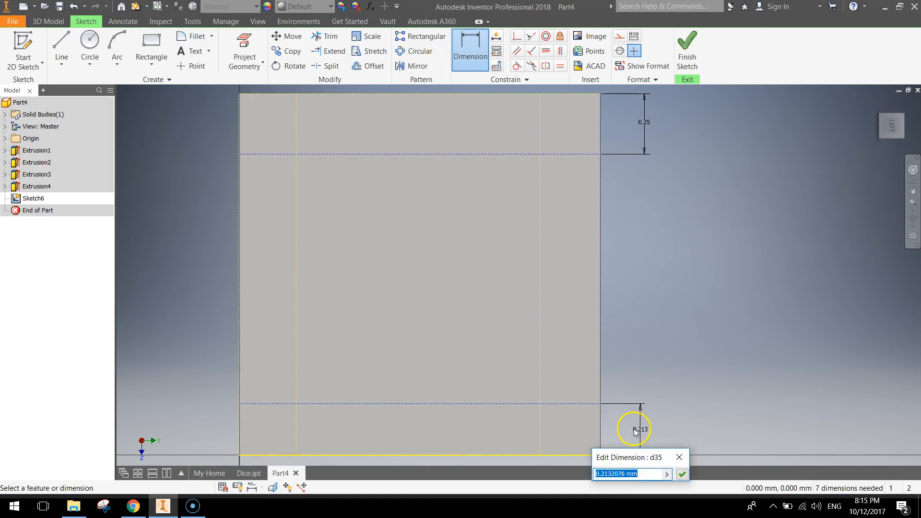
click(681, 474)
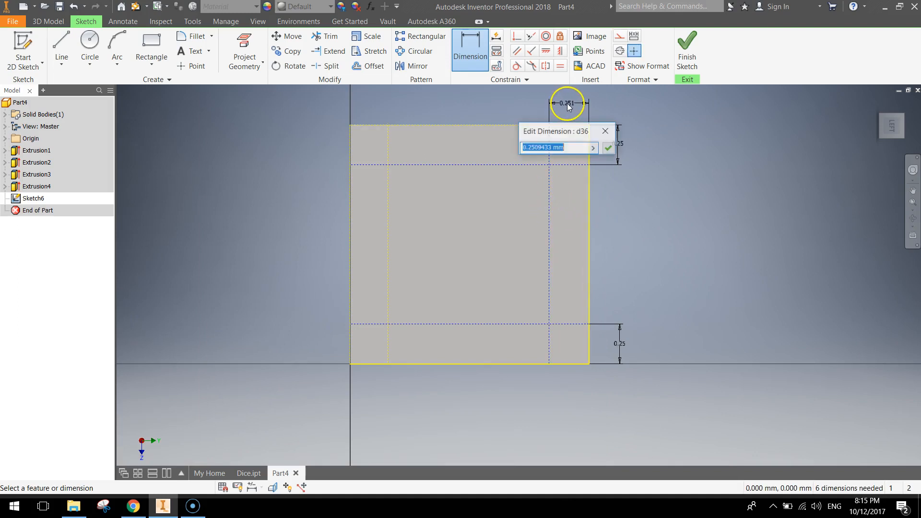
- Dimension the right and left guide lines 0.25 in from their edges
text(0.25)
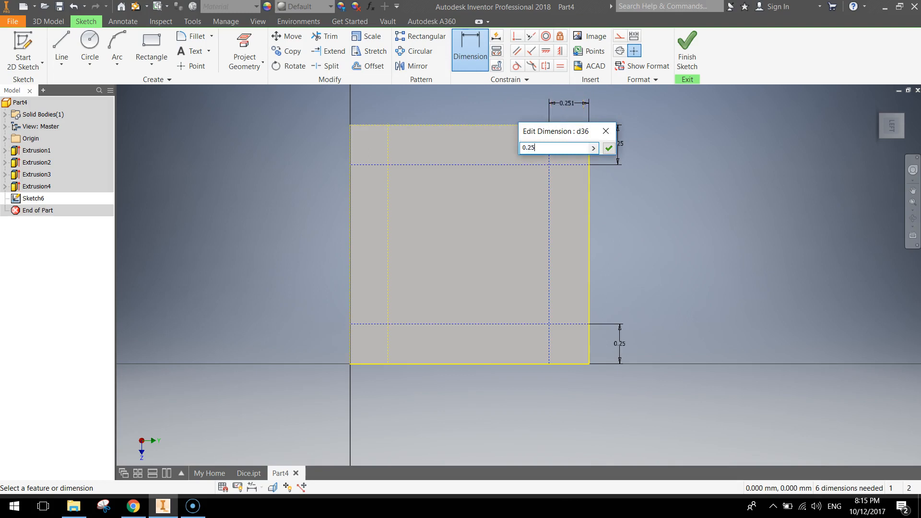
click(609, 148)
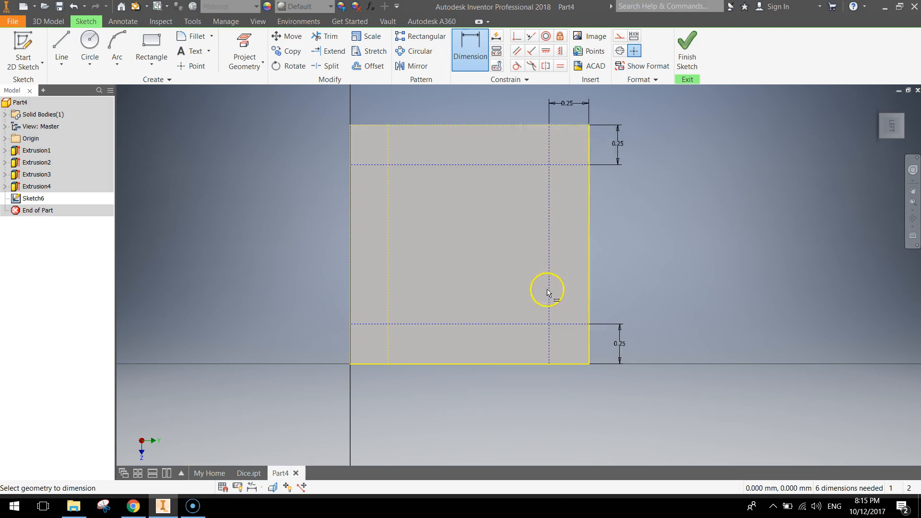
mouse_move(350, 213)
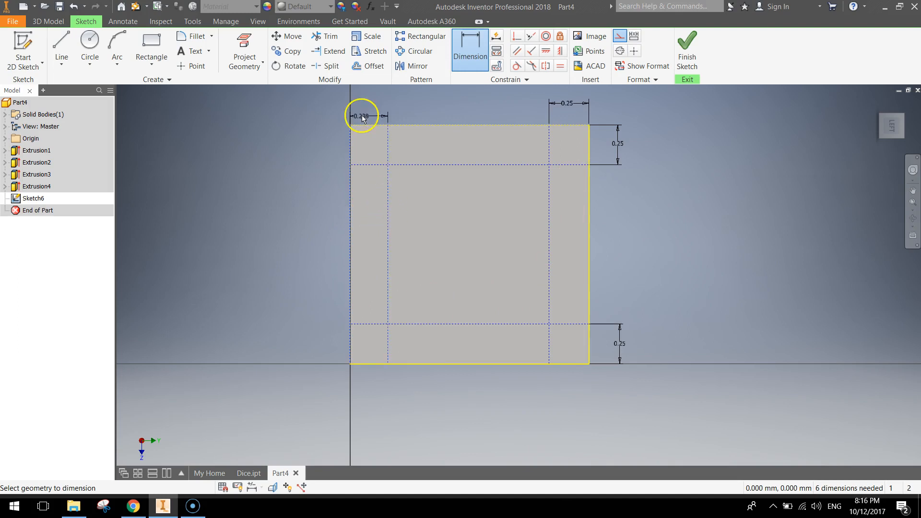
click(365, 115)
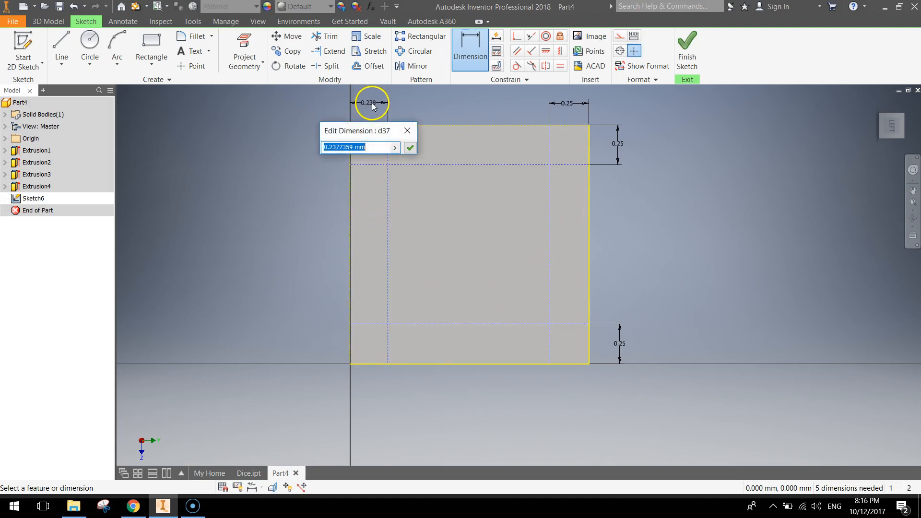
click(410, 147)
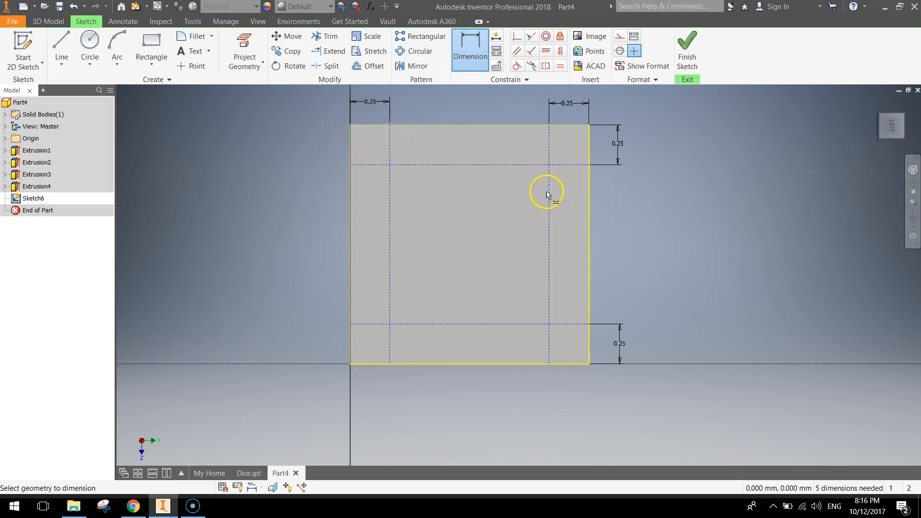
mouse_move(522, 210)
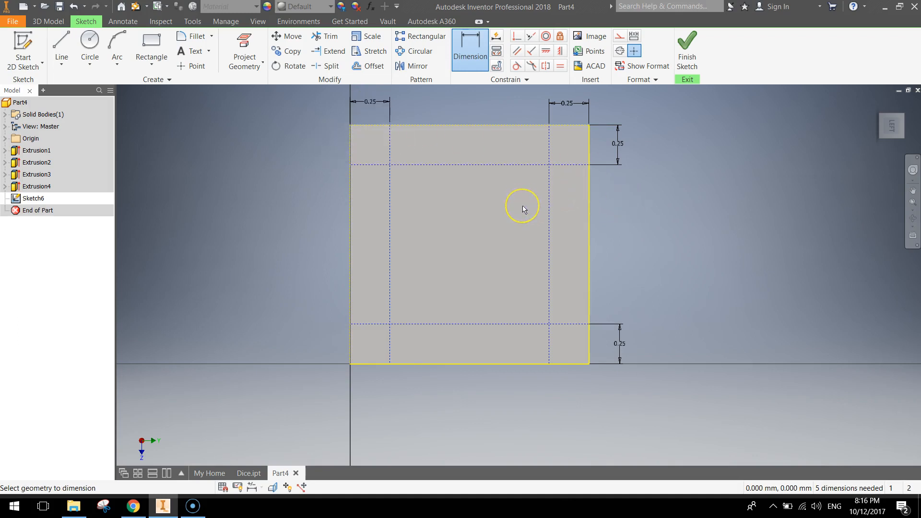
mouse_move(551, 169)
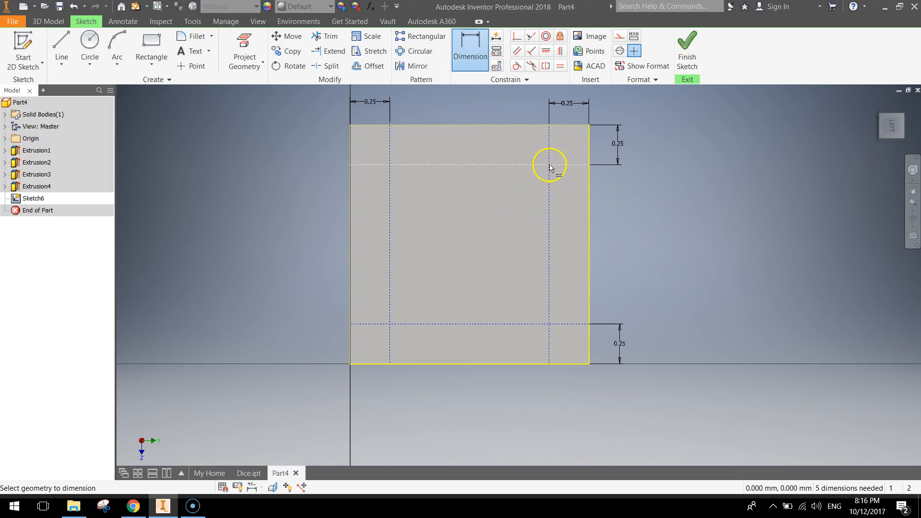
mouse_move(389, 323)
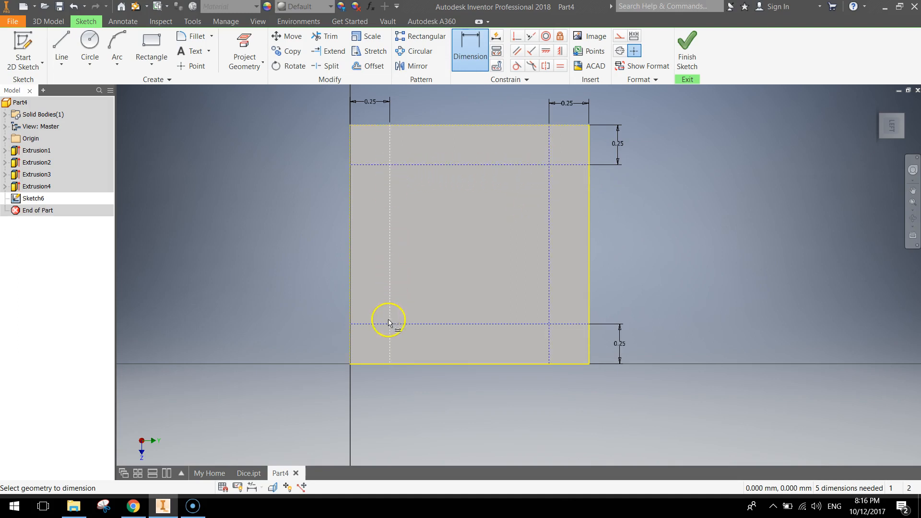
click(89, 51)
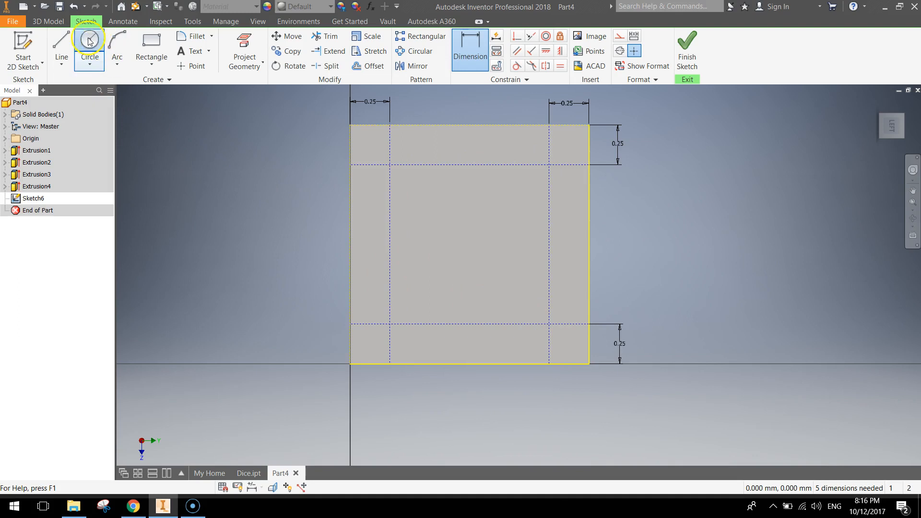
- Draw 0.4 diameter circles on the top-left, top-right, bottom-left and bottom-right guide intersections
click(90, 51)
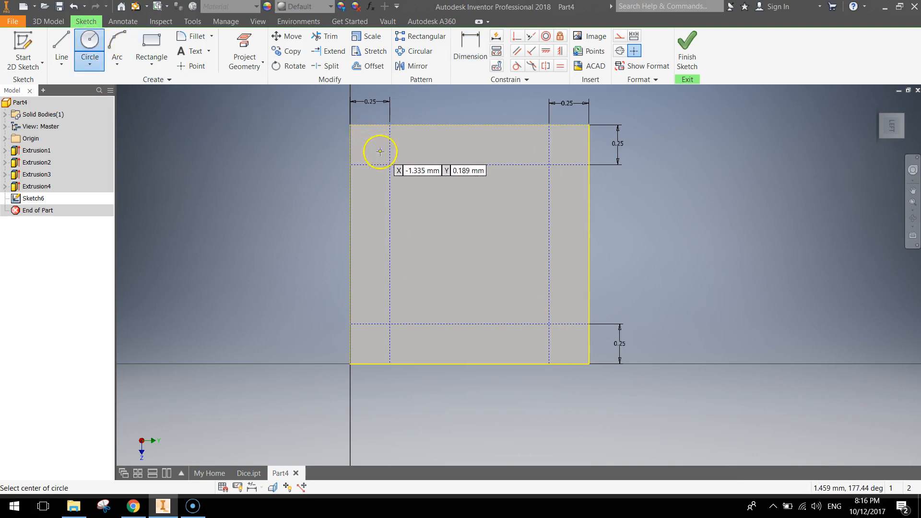
click(379, 151)
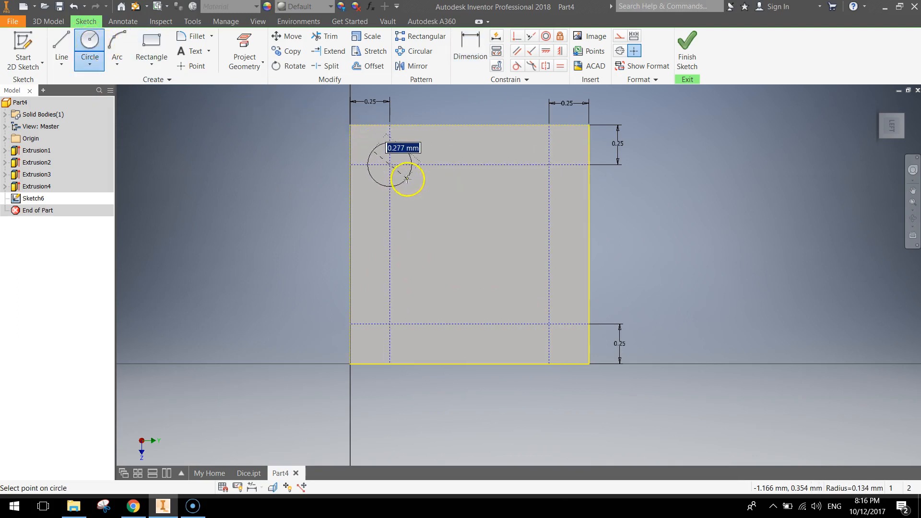
text(0.4)
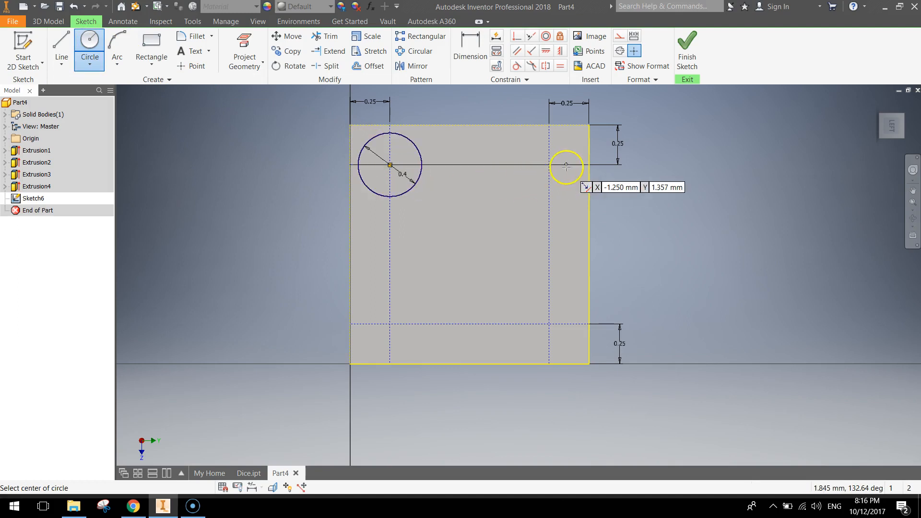
click(567, 166)
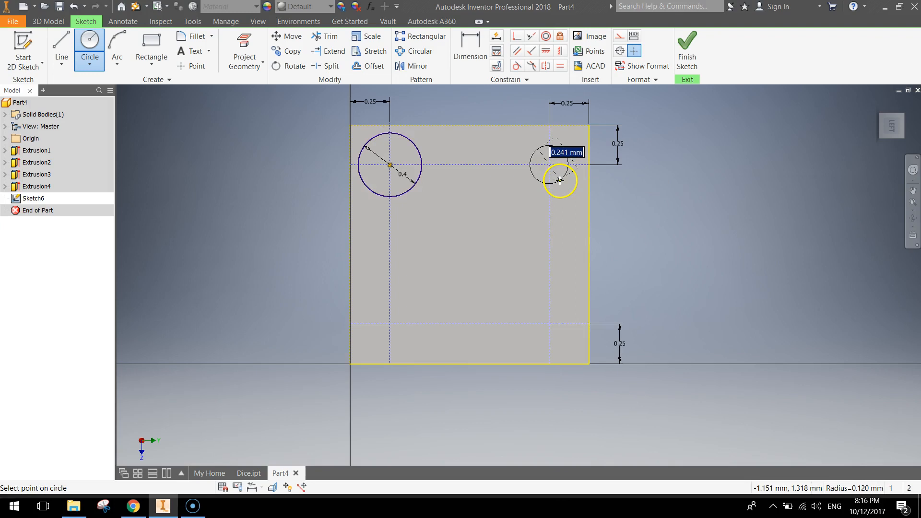
click(559, 179)
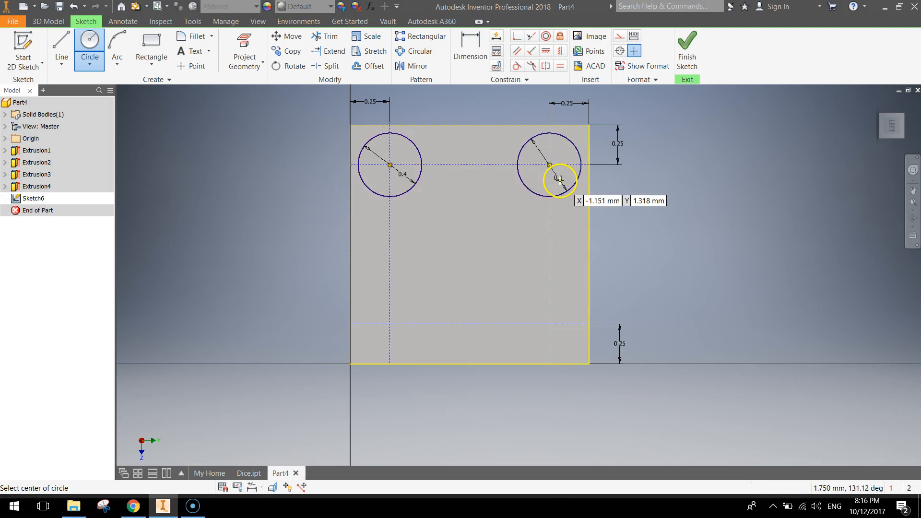
click(388, 332)
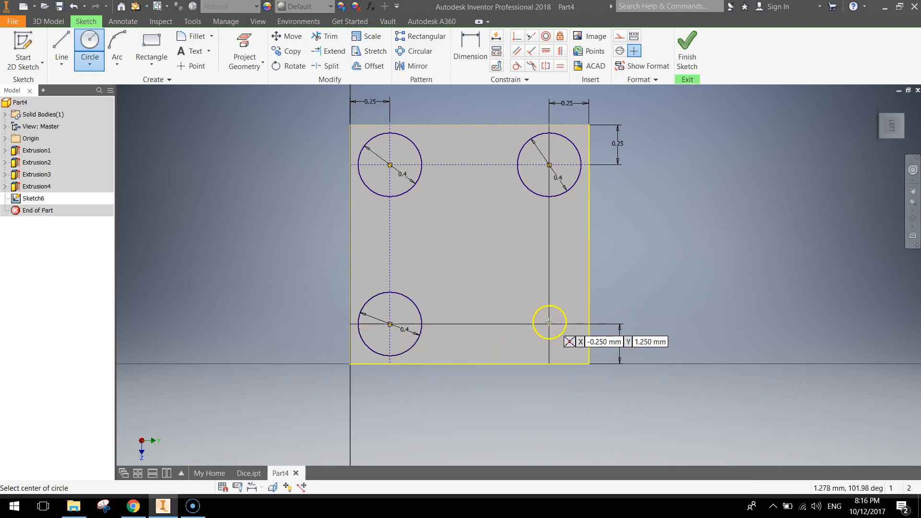
click(549, 322)
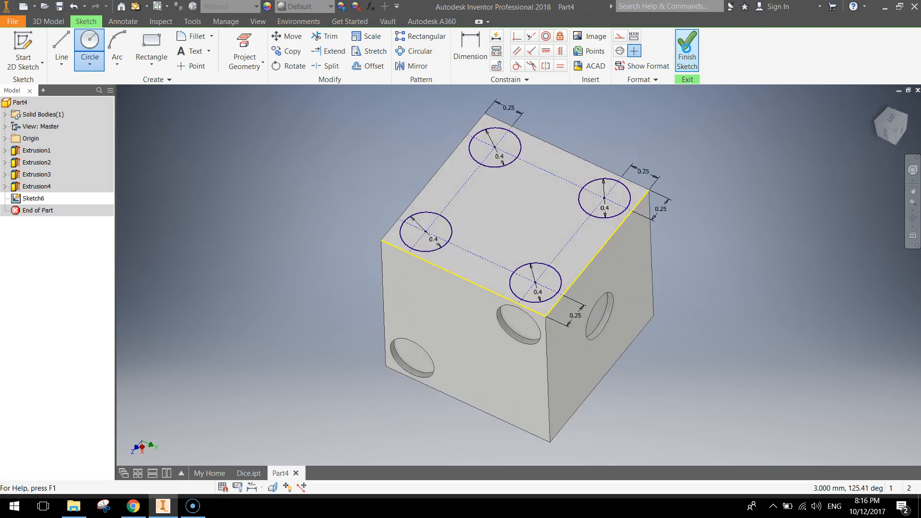
- Finish the sketch and cut-extrude the four circle profiles 0.05 mm into the face
click(686, 49)
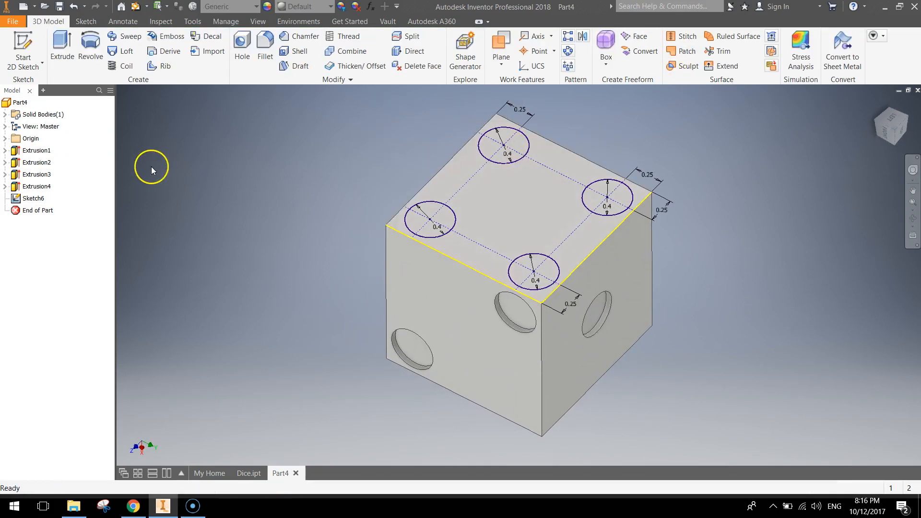
click(61, 46)
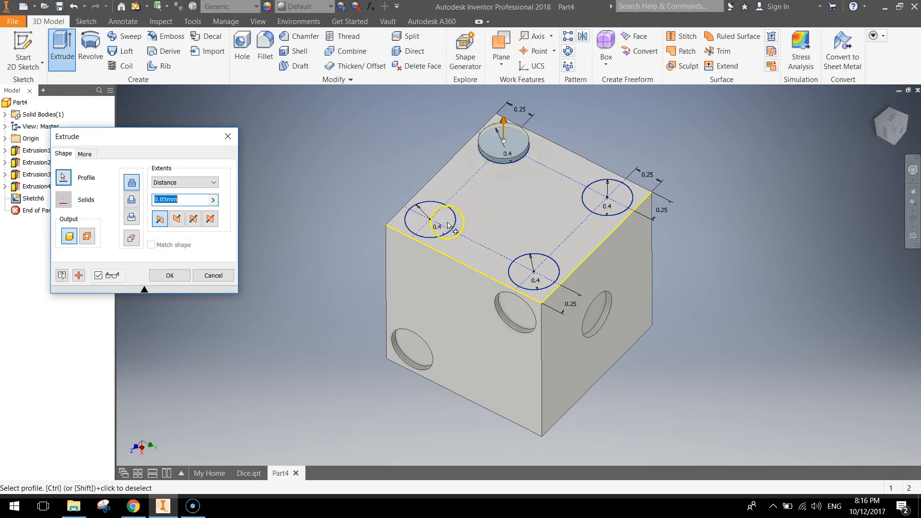
click(609, 197)
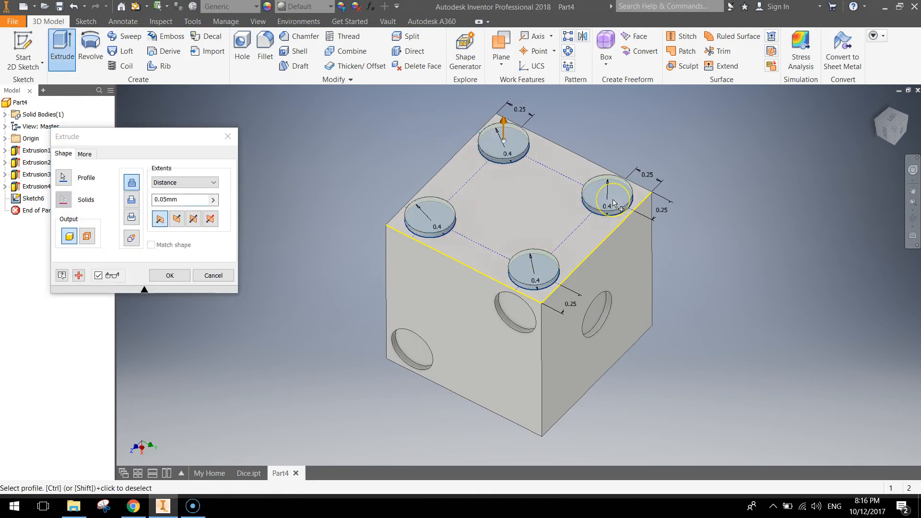
click(177, 219)
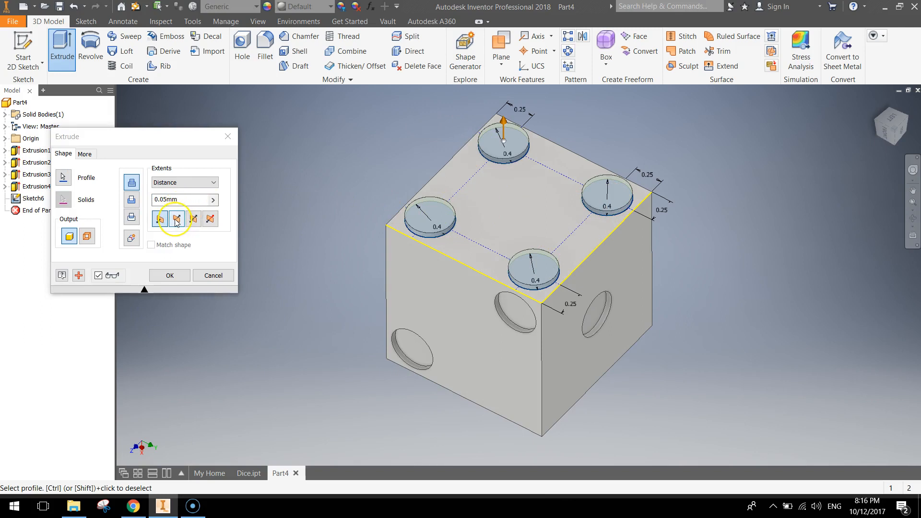
click(176, 219)
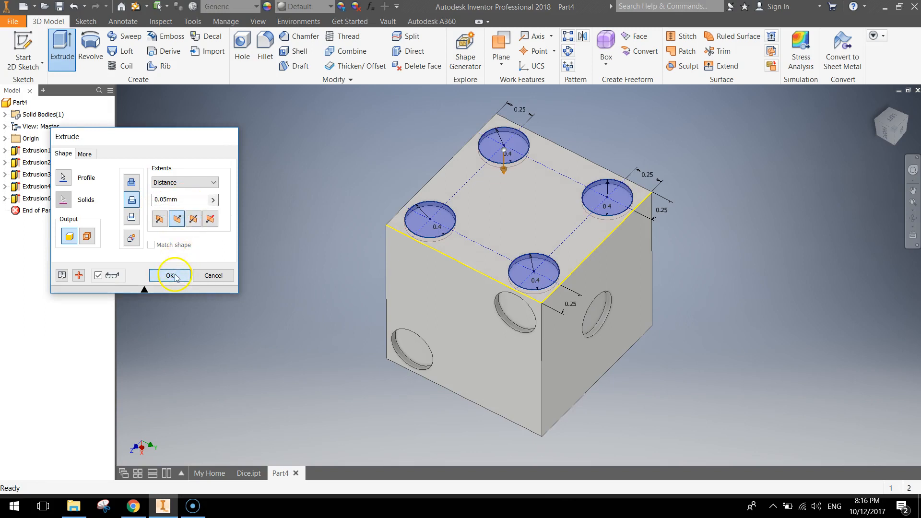
click(170, 275)
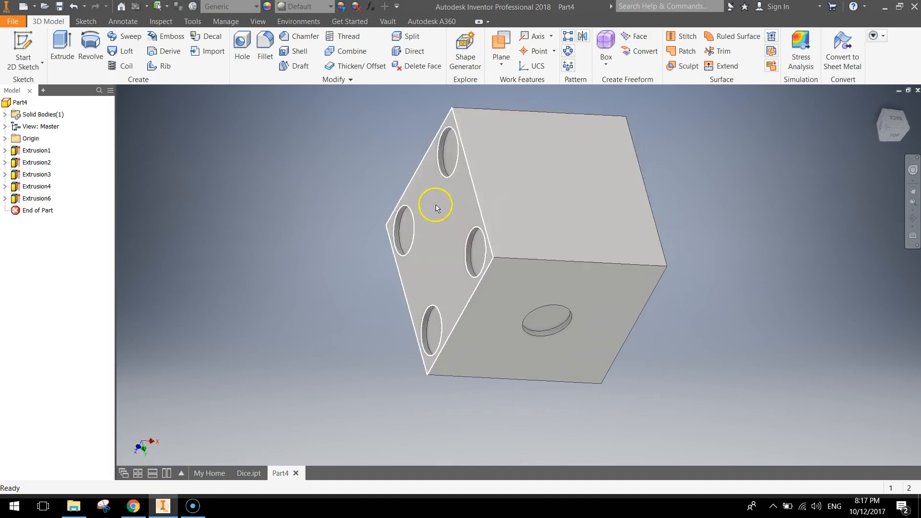
mouse_move(431, 213)
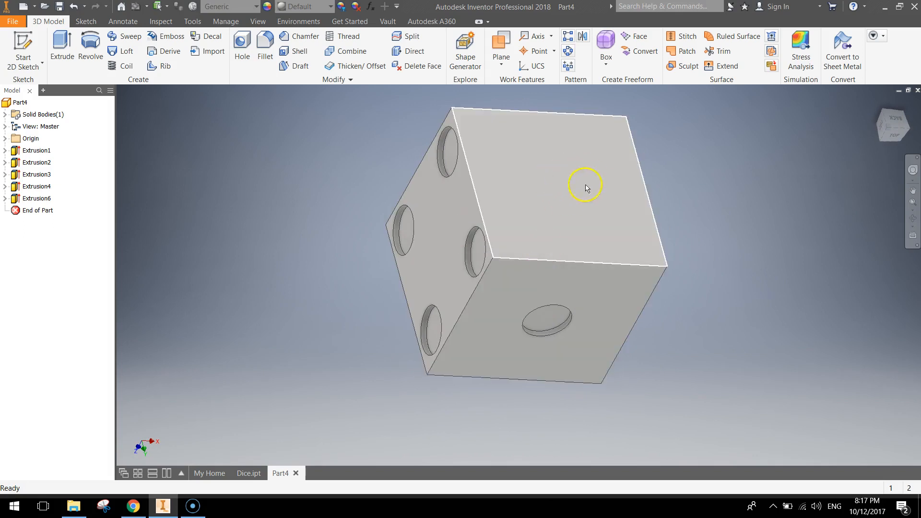
mouse_move(549, 164)
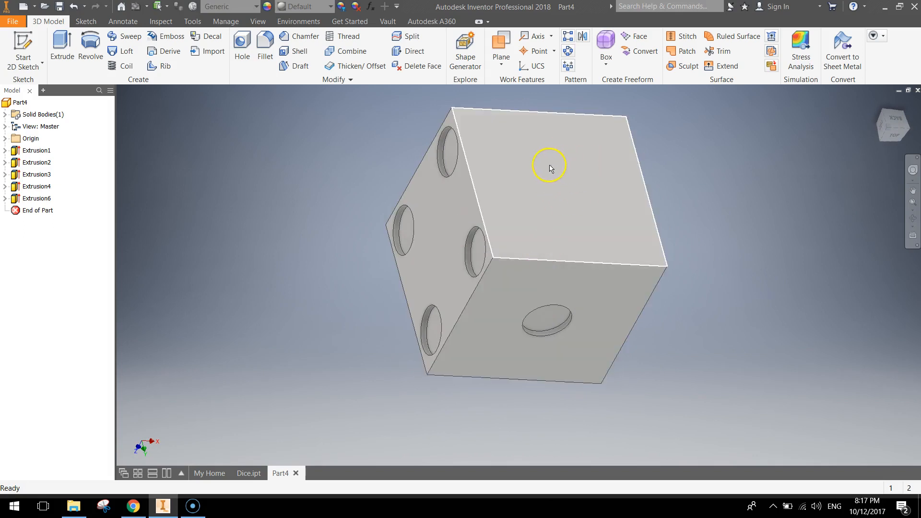
- Start a new sketch (Sketch7) on the dice's remaining blank face
click(23, 50)
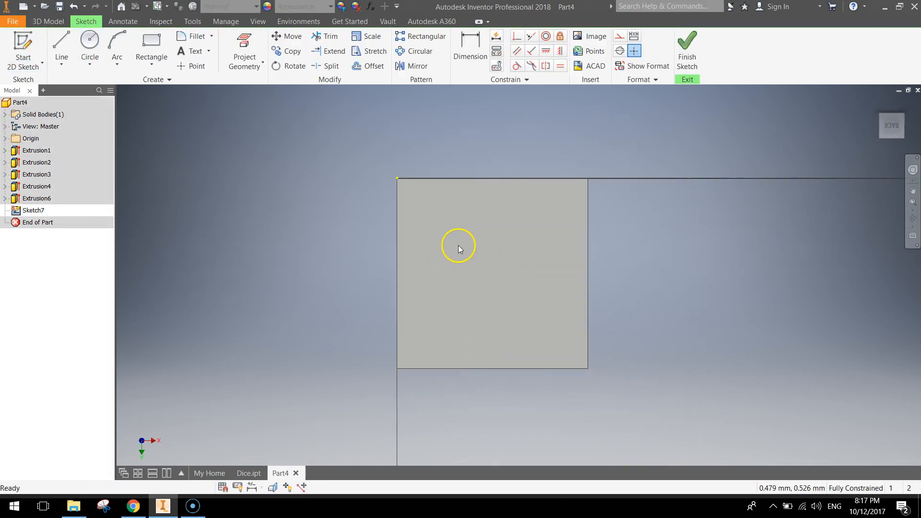
- Draw construction guide lines from the face's top edge with the Line tool
click(60, 47)
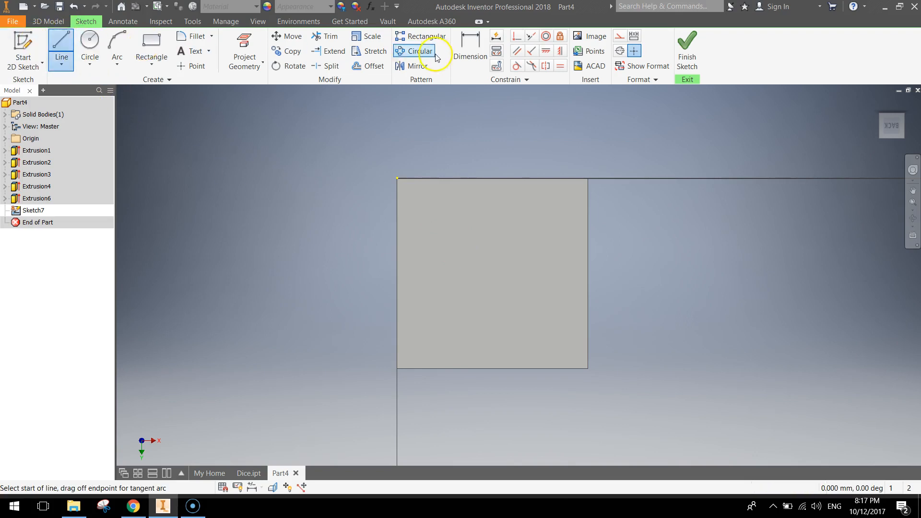
mouse_move(596, 82)
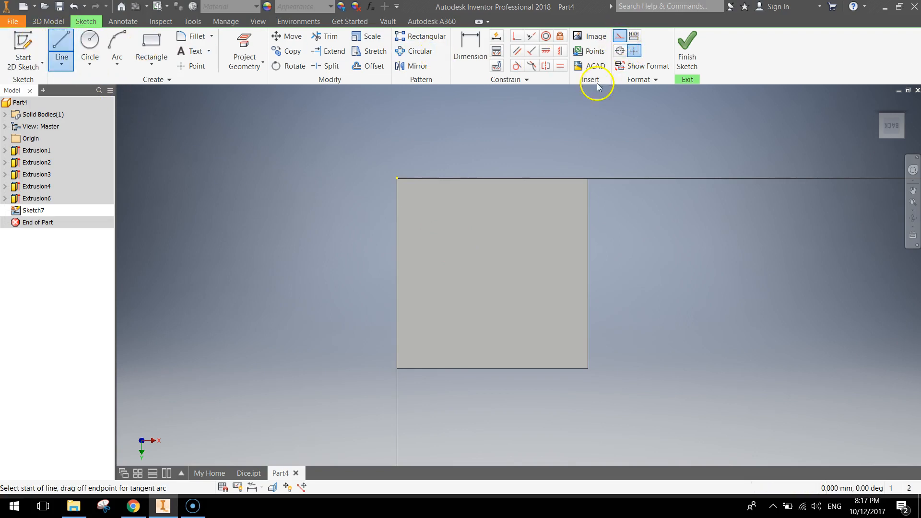
click(397, 181)
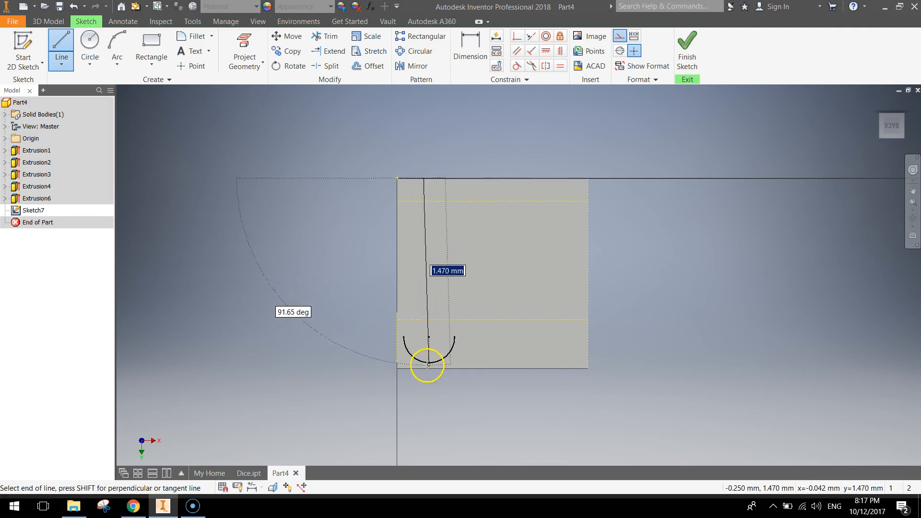
mouse_move(587, 304)
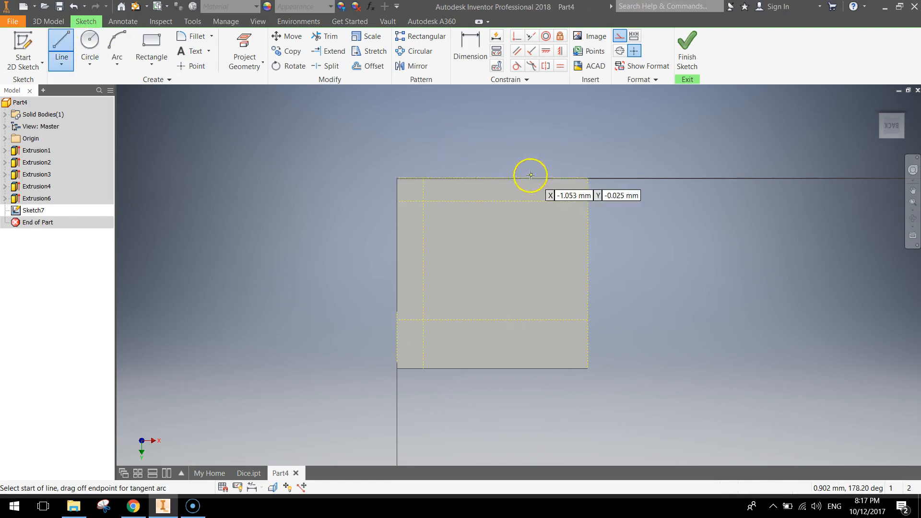
click(530, 174)
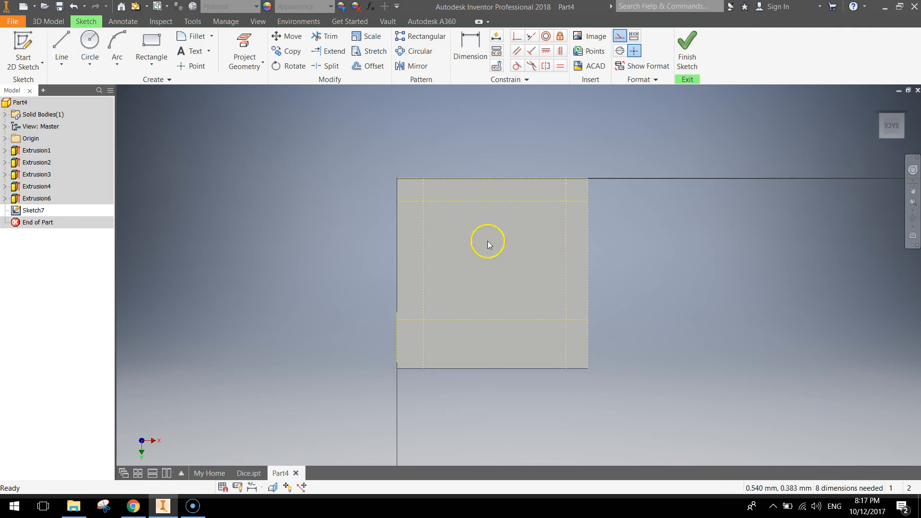
- Dimension the left, right, top and bottom guide lines 0.25 in from their nearest edges
click(469, 51)
text(0.2)
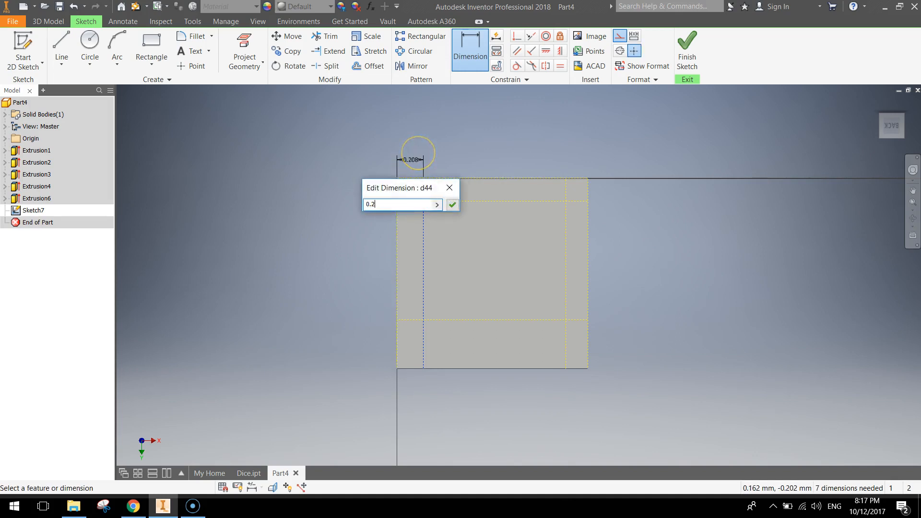
click(452, 205)
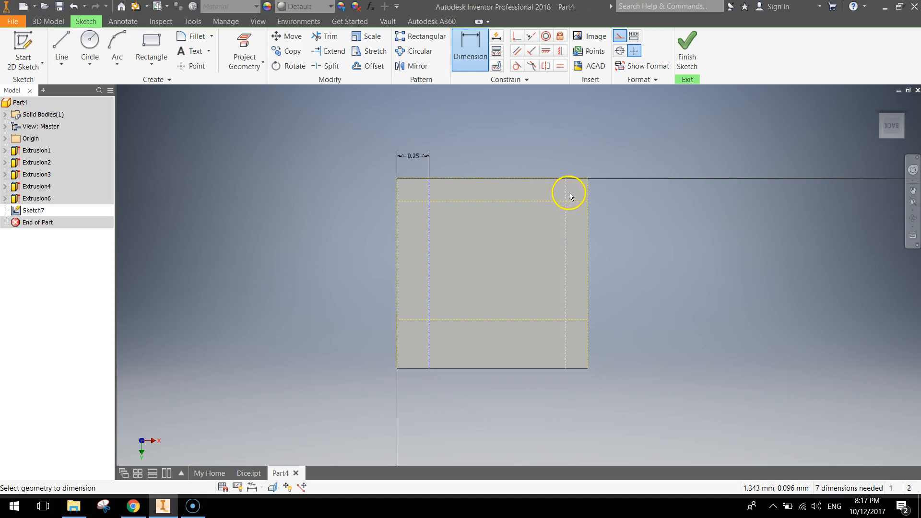
mouse_move(587, 258)
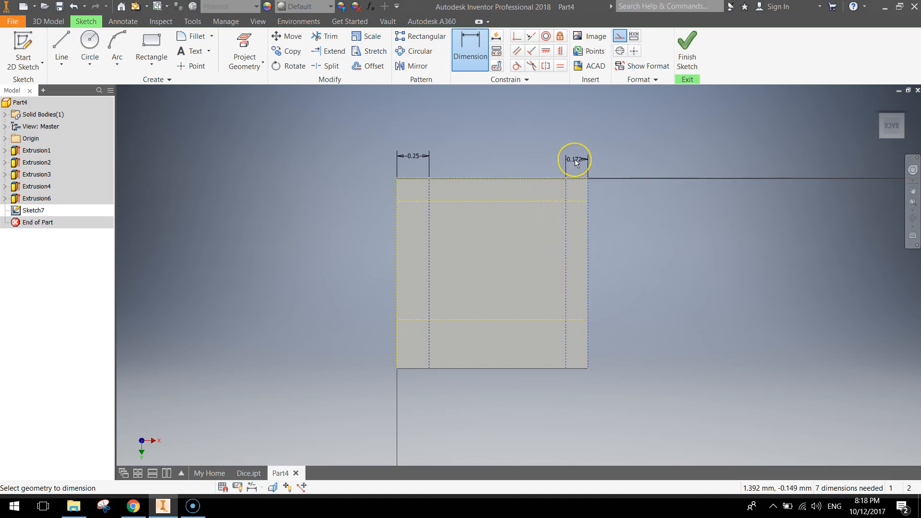
click(575, 160)
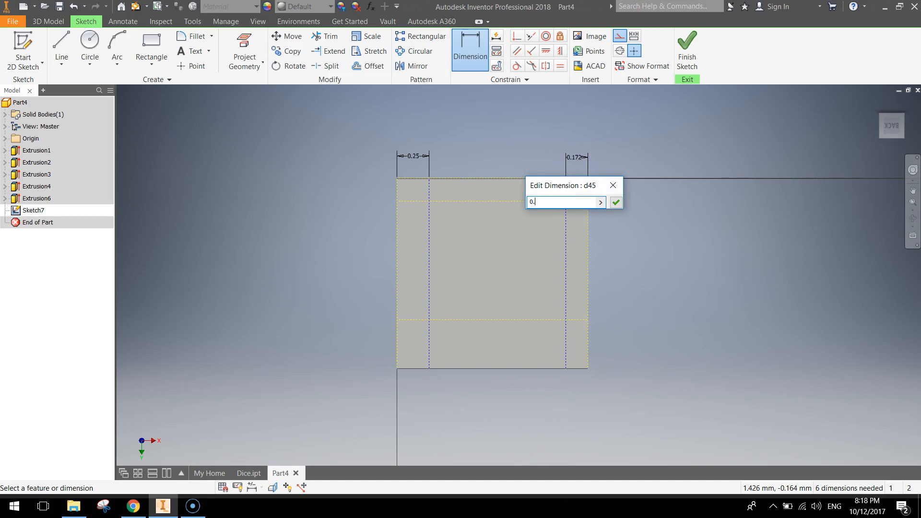
click(616, 202)
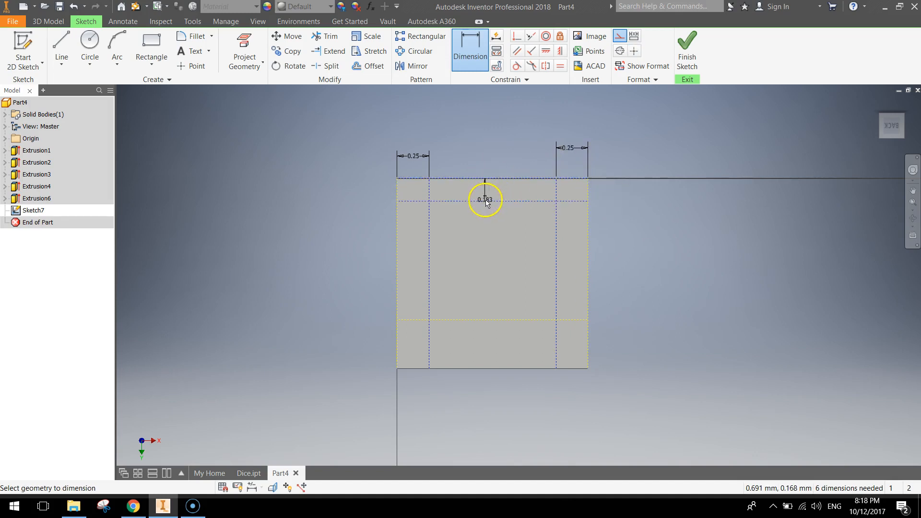
mouse_move(612, 191)
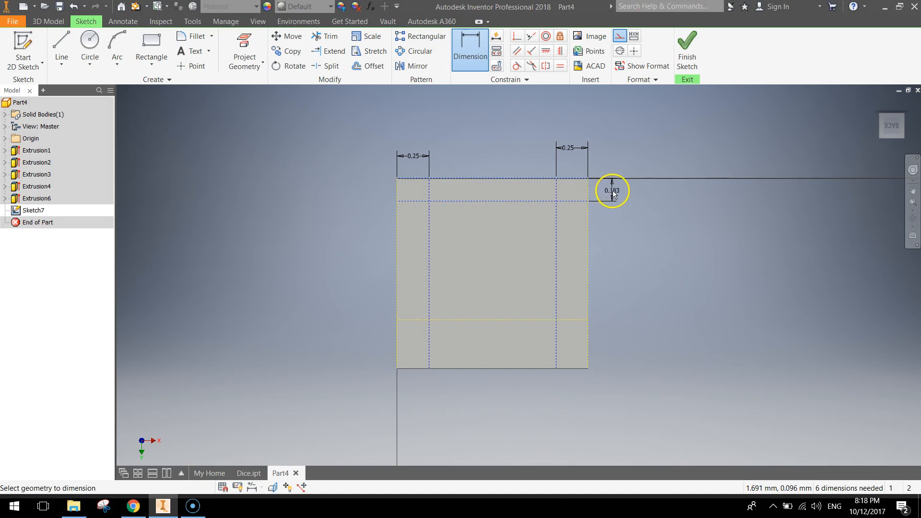
click(612, 190)
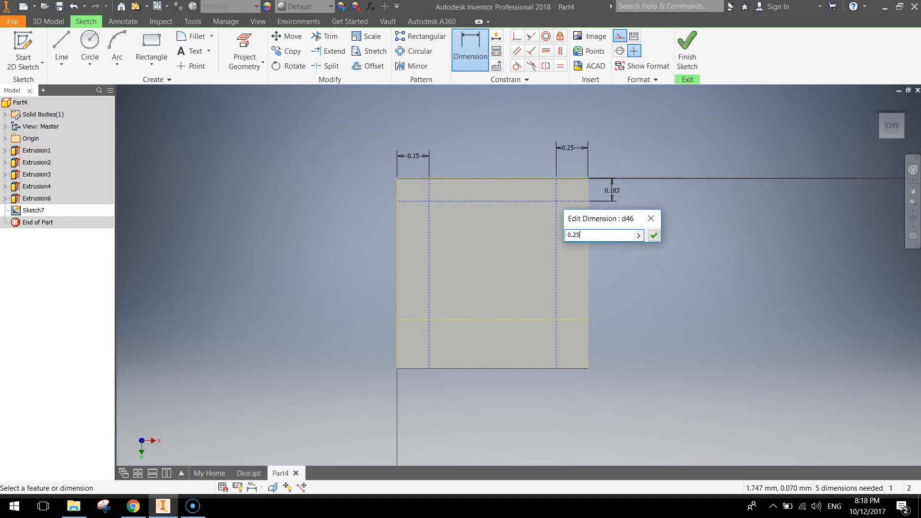
click(652, 235)
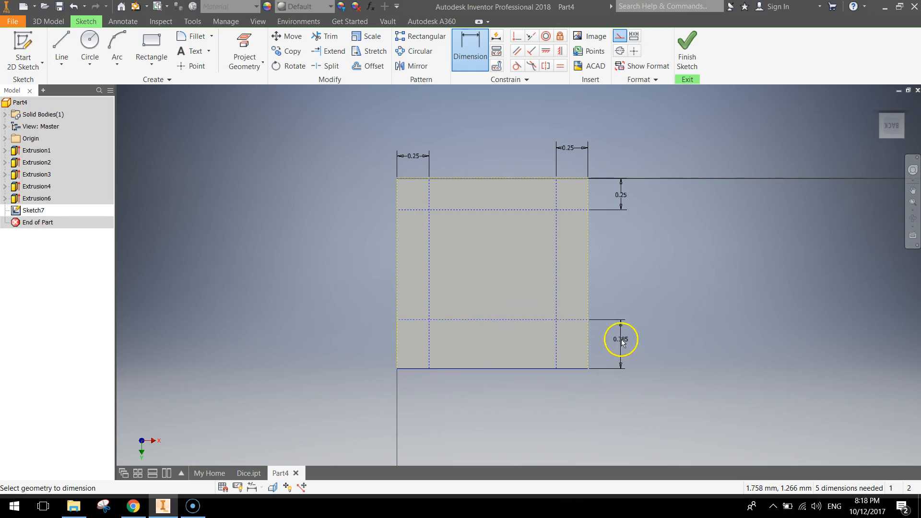
click(621, 339)
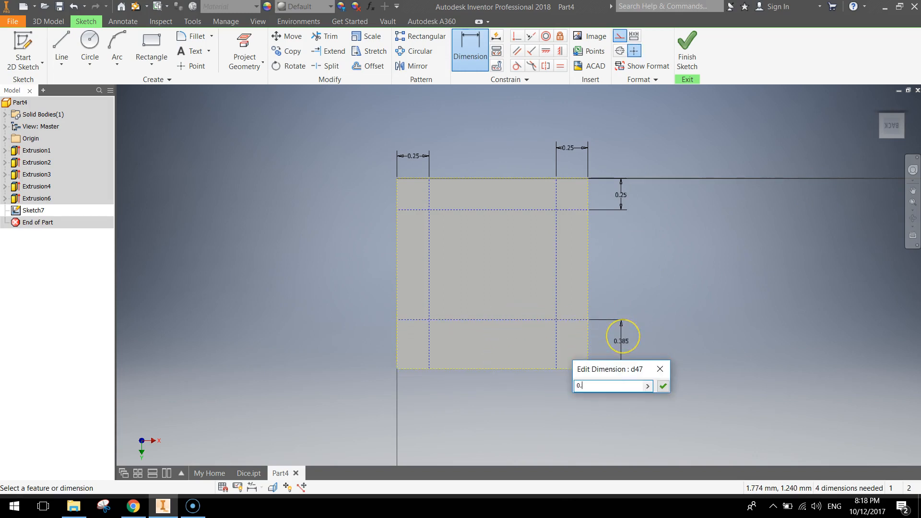
click(662, 386)
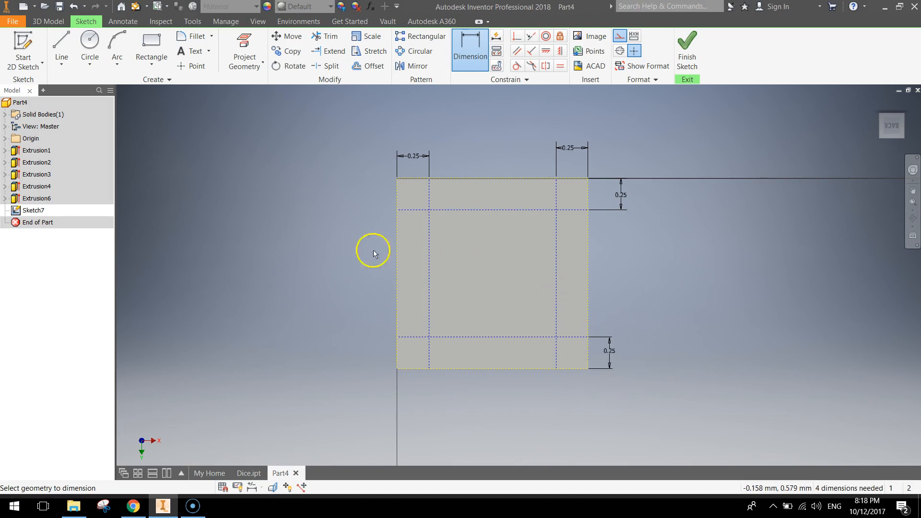
click(89, 41)
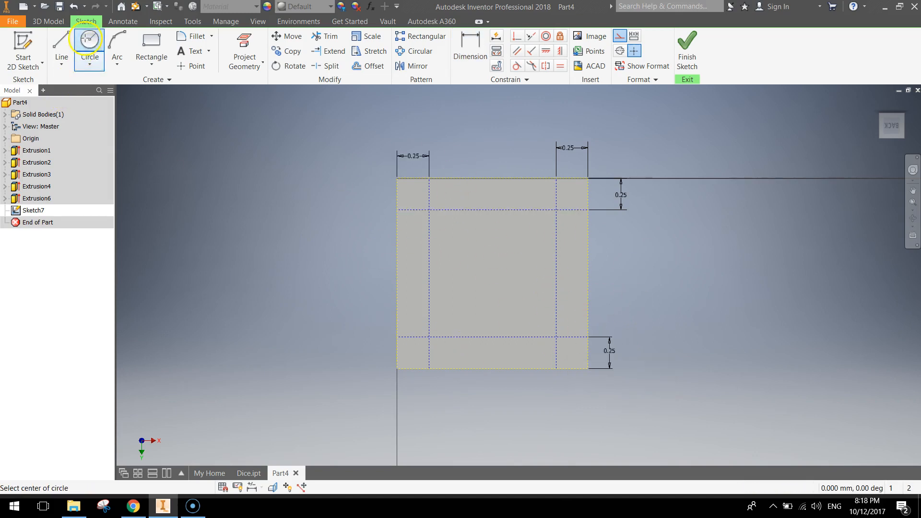
mouse_move(429, 209)
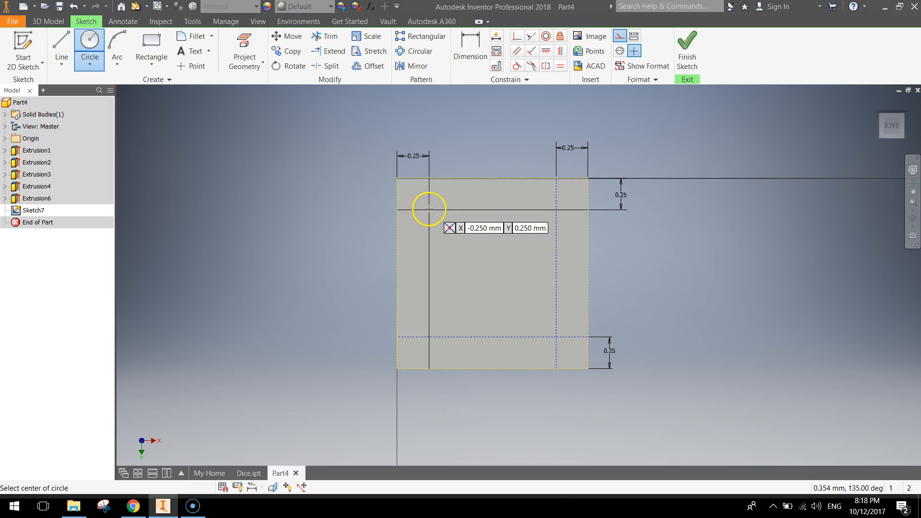
- Draw 0.4 circles on the top-left, top-right, bottom-left and bottom-right guide intersections
click(428, 209)
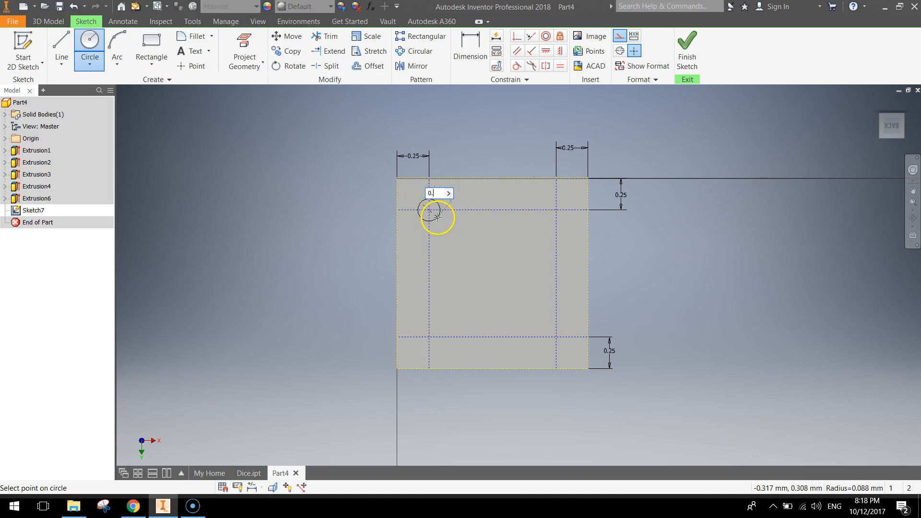
click(437, 227)
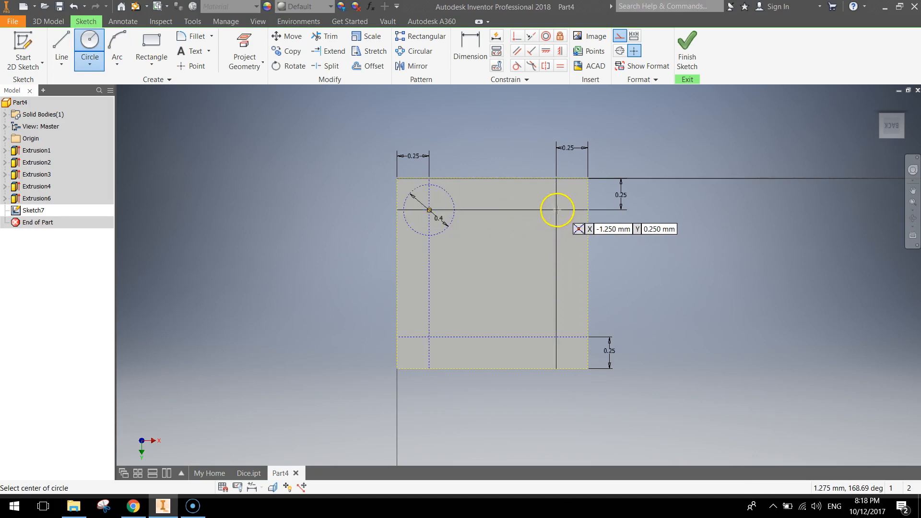
click(556, 210)
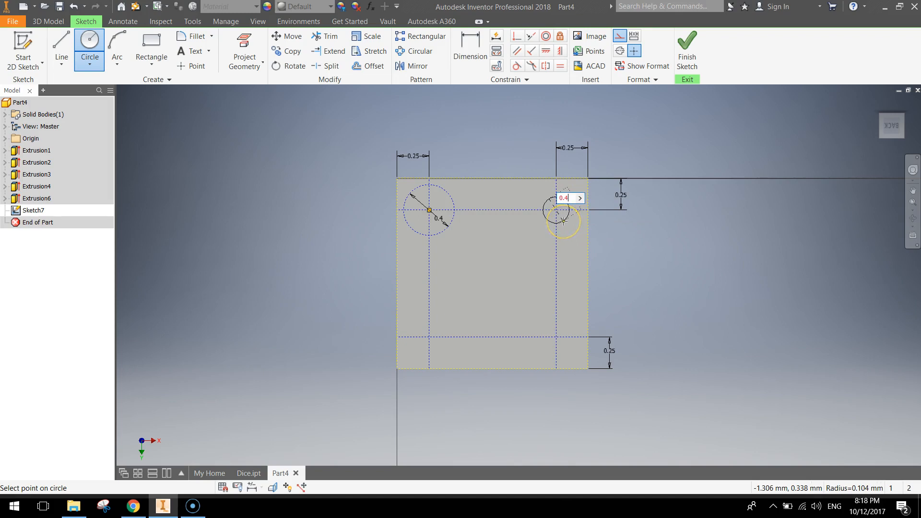
click(562, 221)
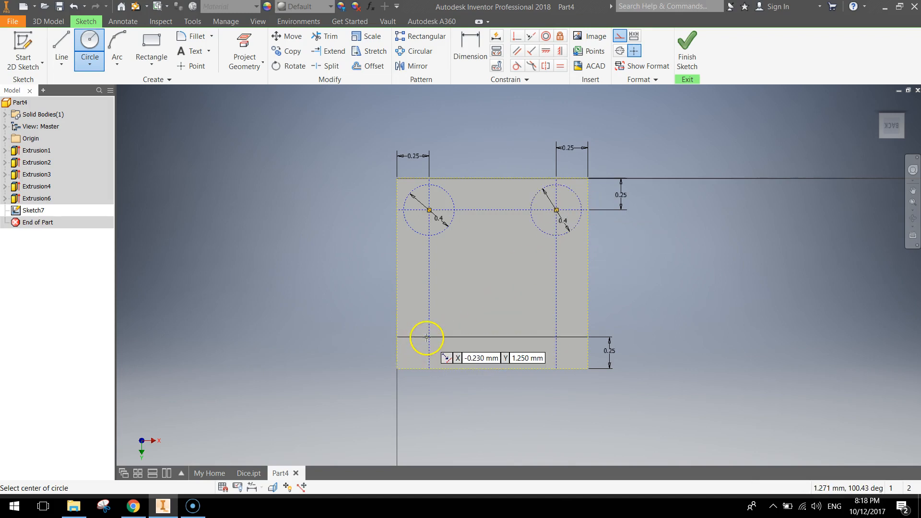
click(426, 339)
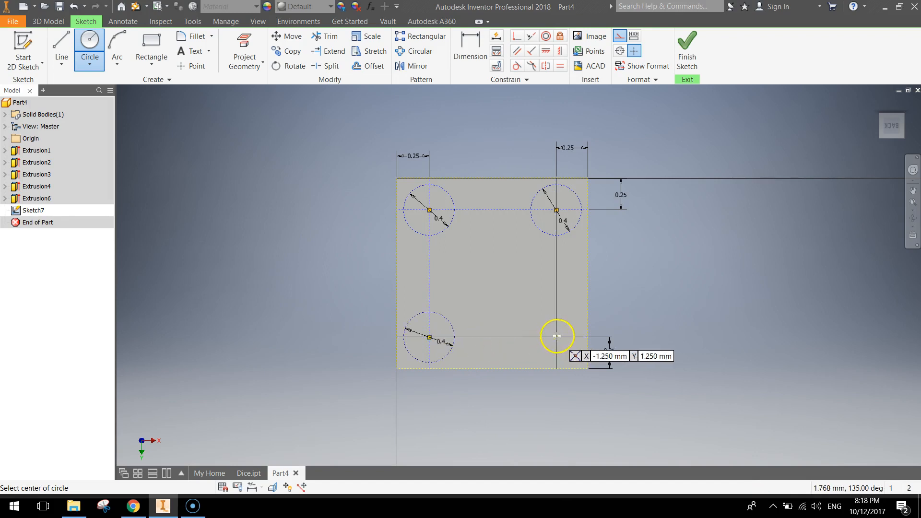
click(557, 336)
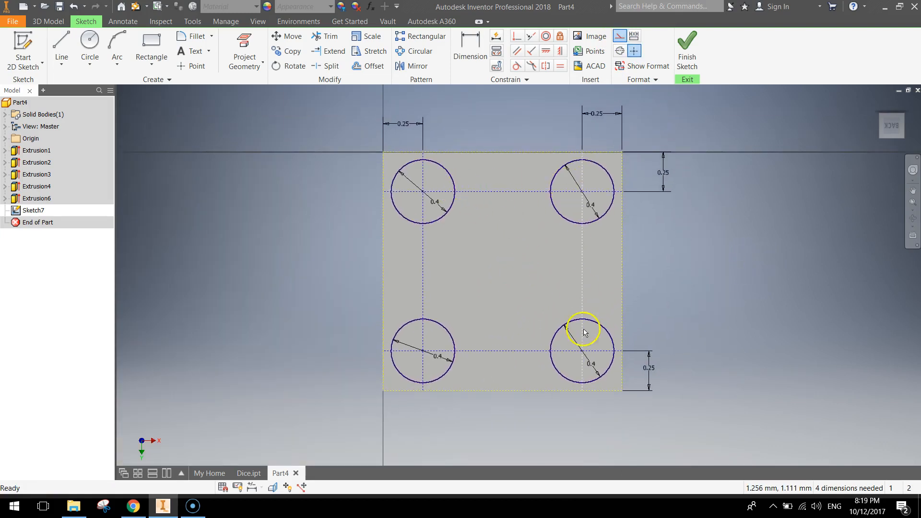
mouse_move(509, 266)
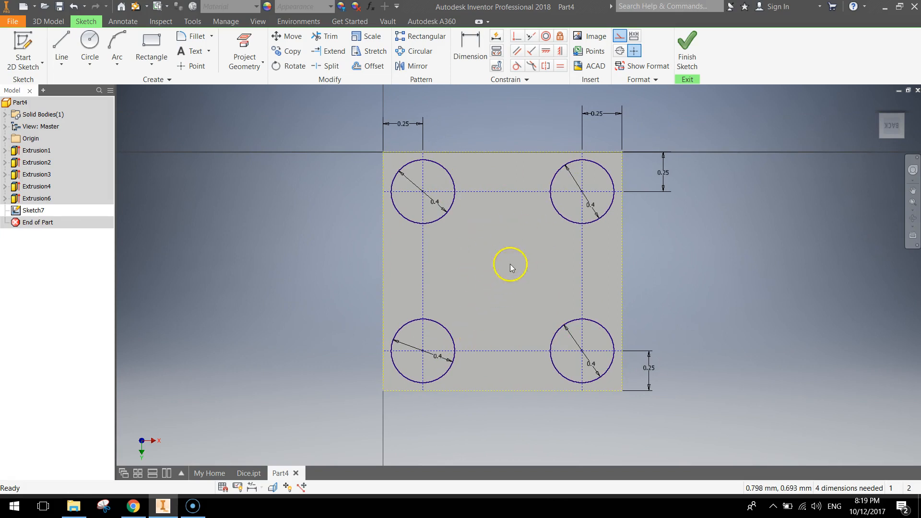
- Draw centre guide lines, add a fifth 0.4 circle at their intersection, and finish Sketch7
click(60, 44)
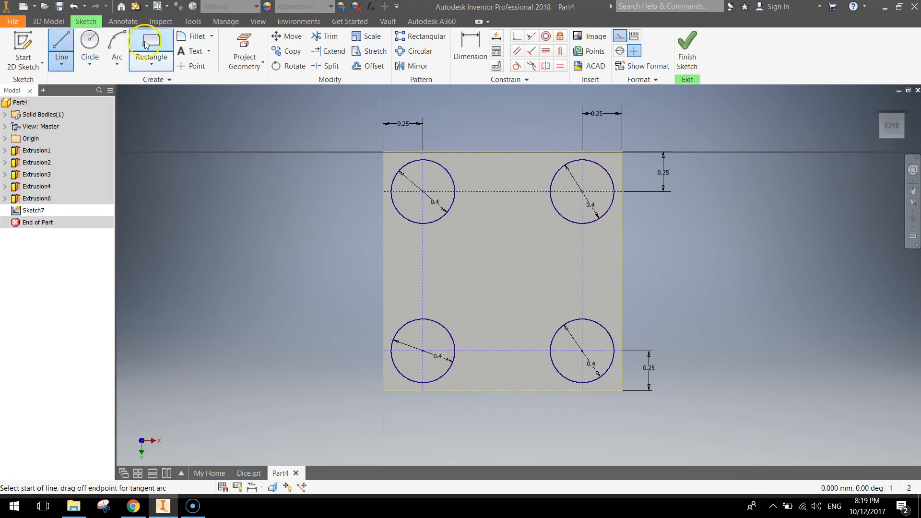
mouse_move(116, 50)
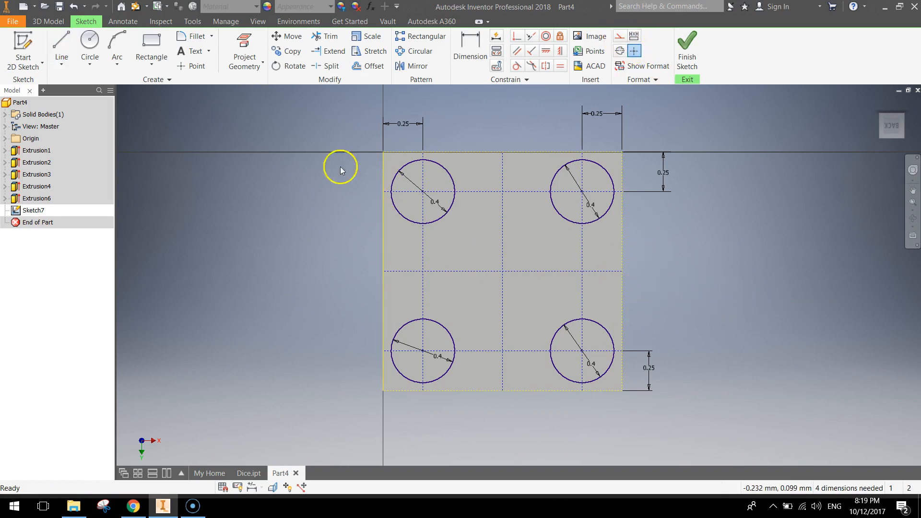
click(88, 41)
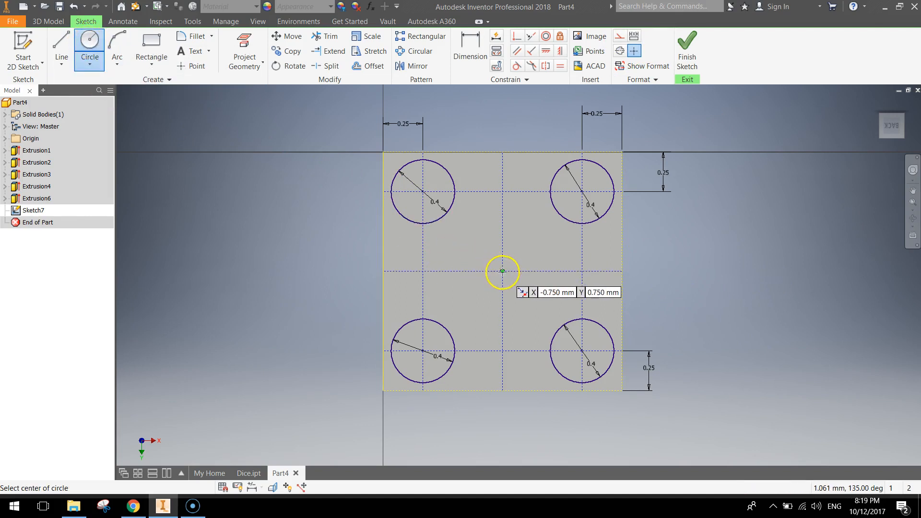
click(502, 272)
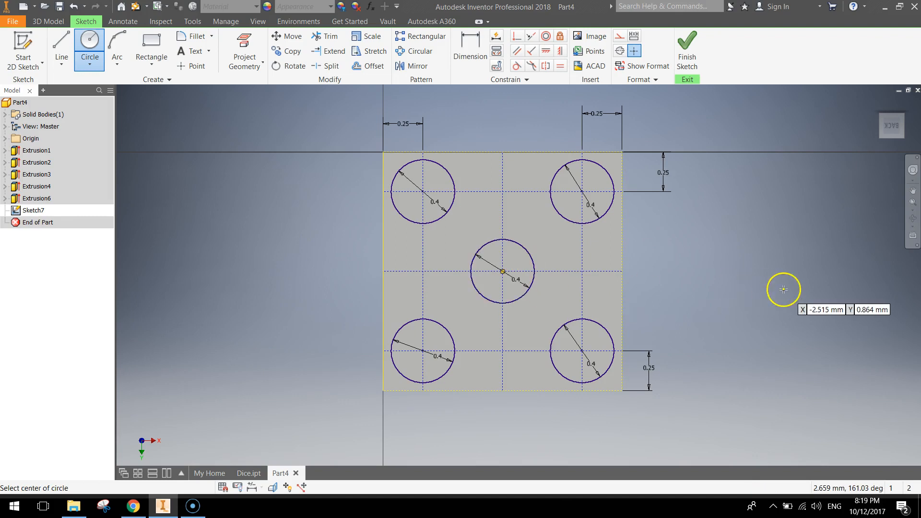
mouse_move(749, 289)
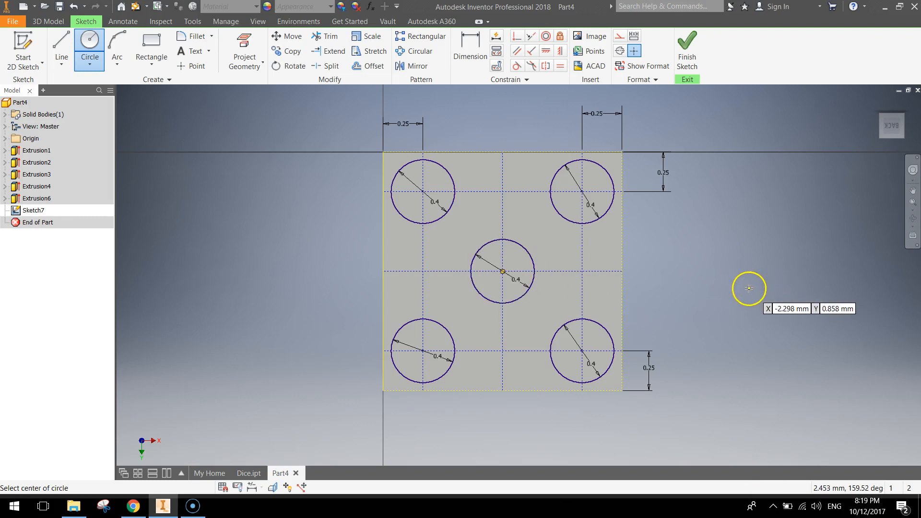
click(686, 50)
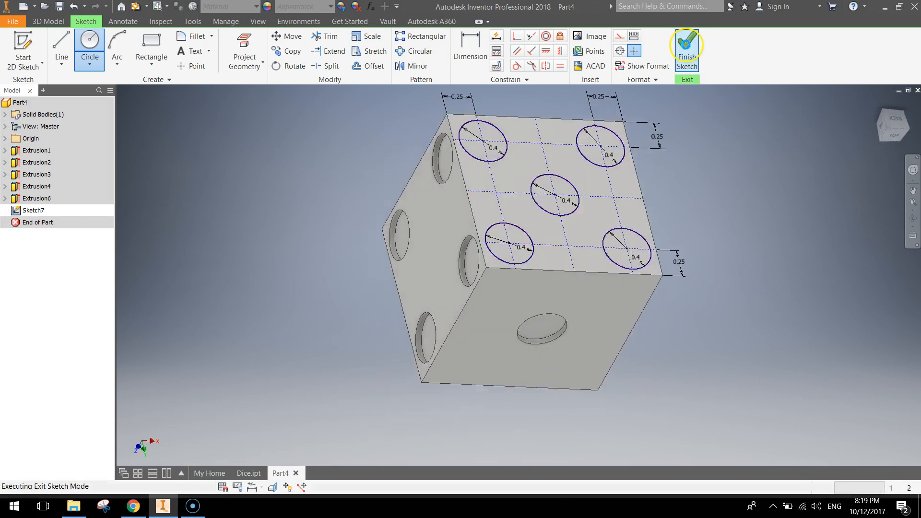
- Extrude the five circle profiles as a 0.05 mm cut to recess the pips into the face
click(686, 50)
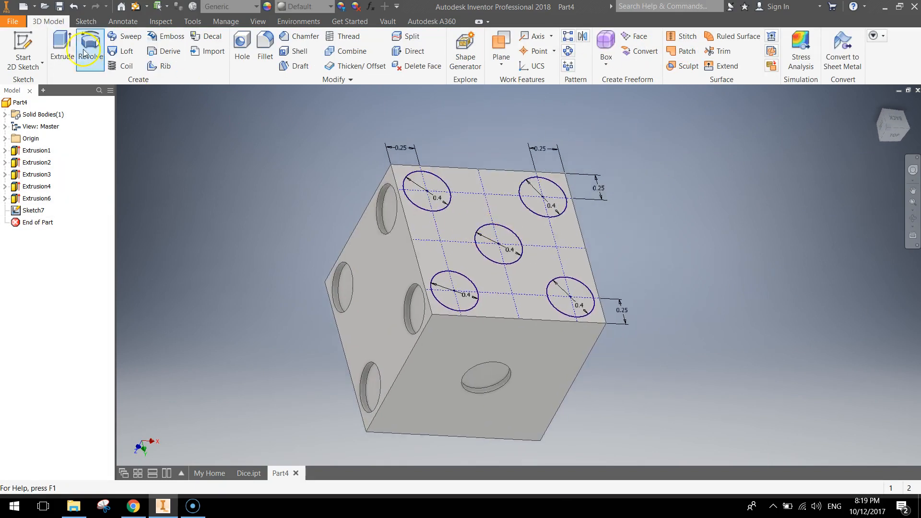
click(61, 48)
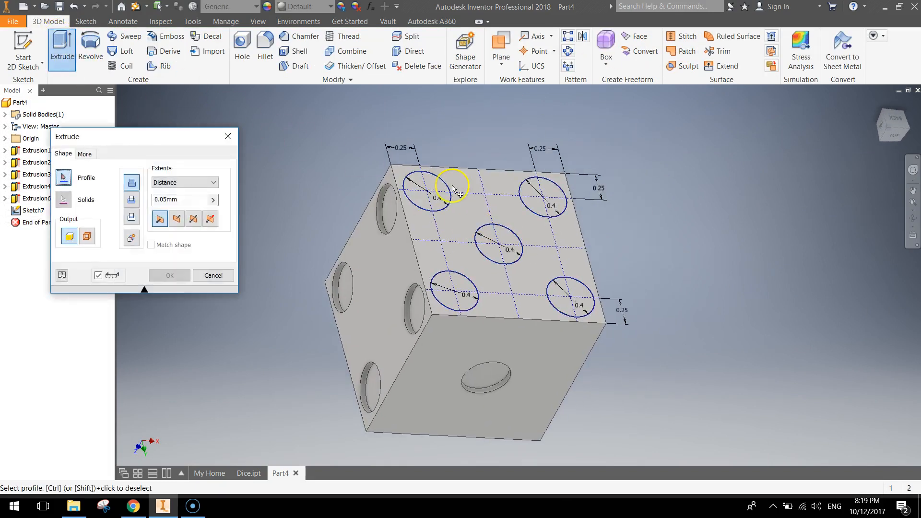
click(575, 299)
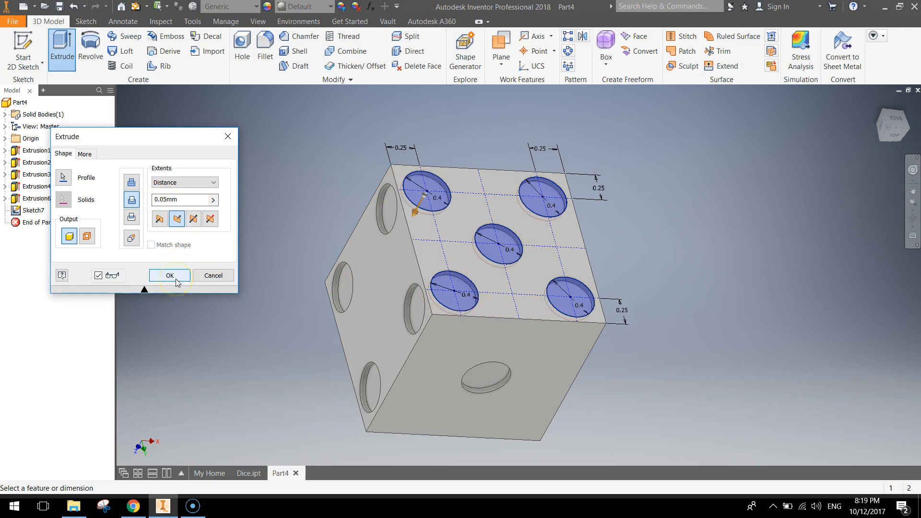
click(170, 276)
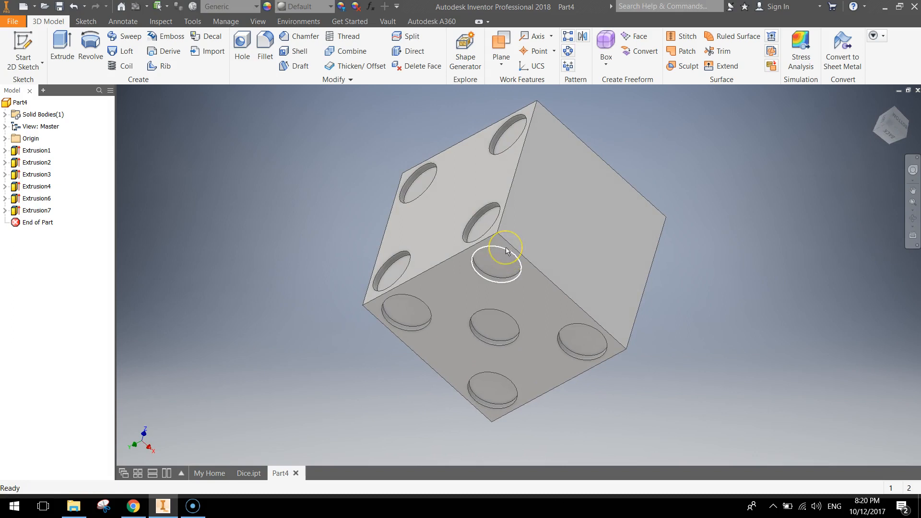
- Select the dice's last blank face and start a new 2D sketch on it
click(496, 268)
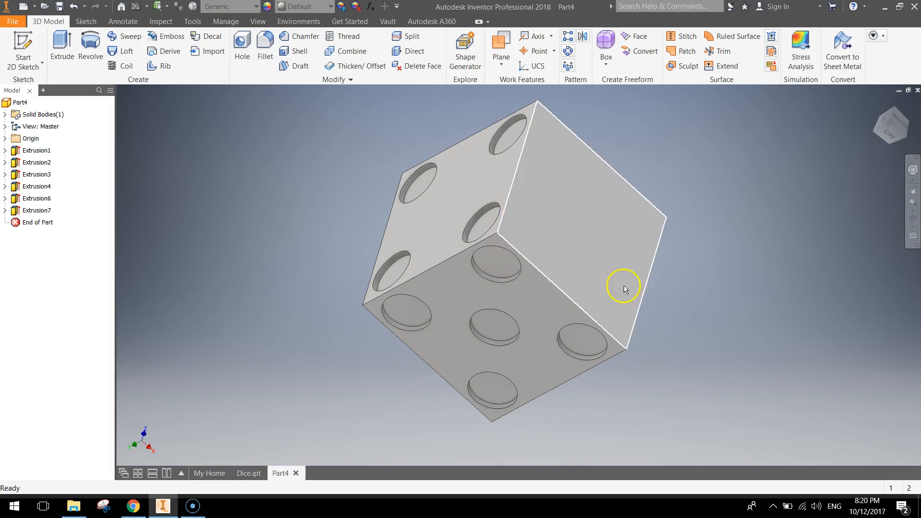
mouse_move(577, 192)
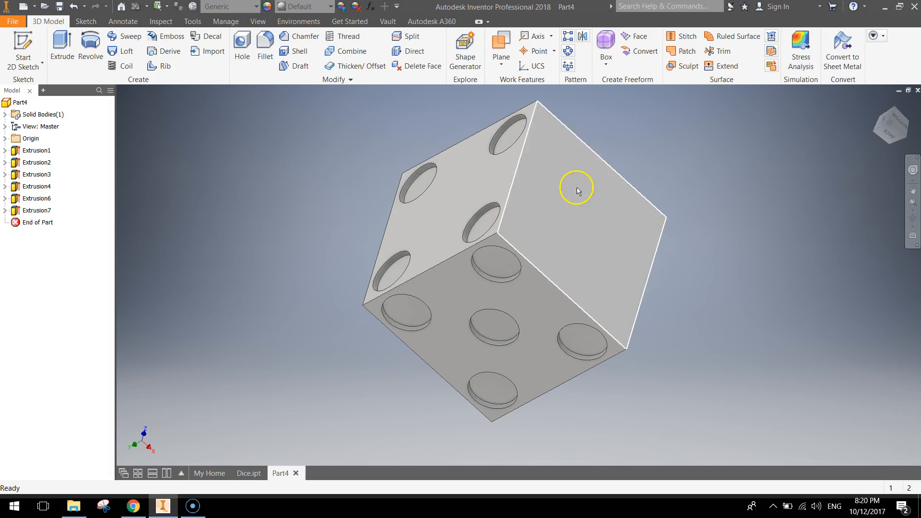
mouse_move(631, 222)
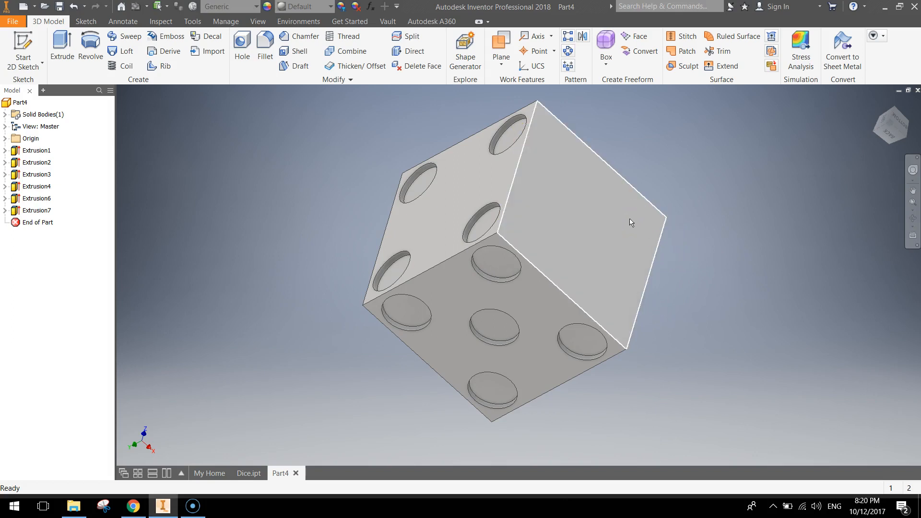
click(23, 48)
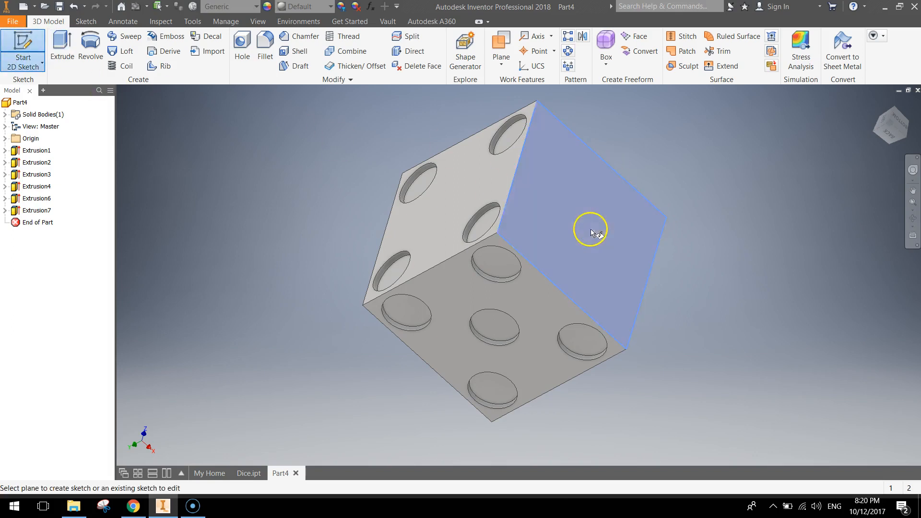
- Create Sketch8 on the blank face and draw top and bottom horizontal construction guide lines
click(591, 229)
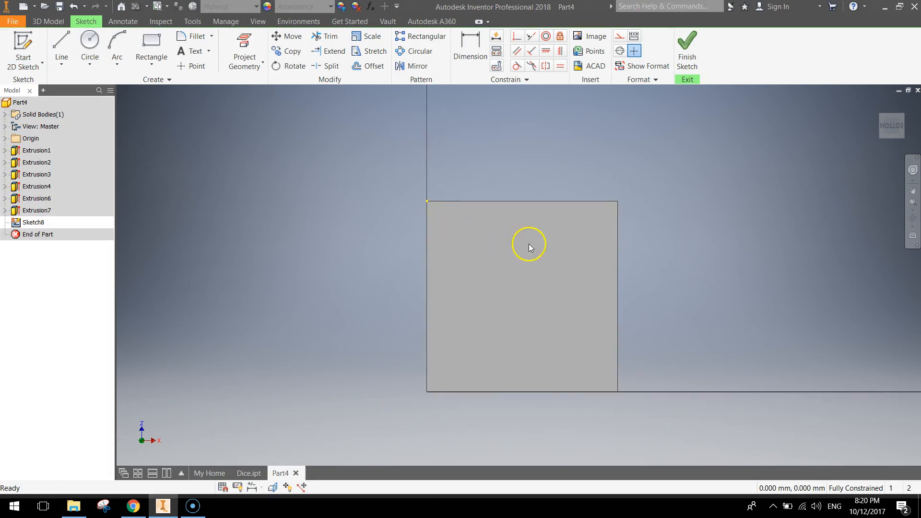
mouse_move(480, 344)
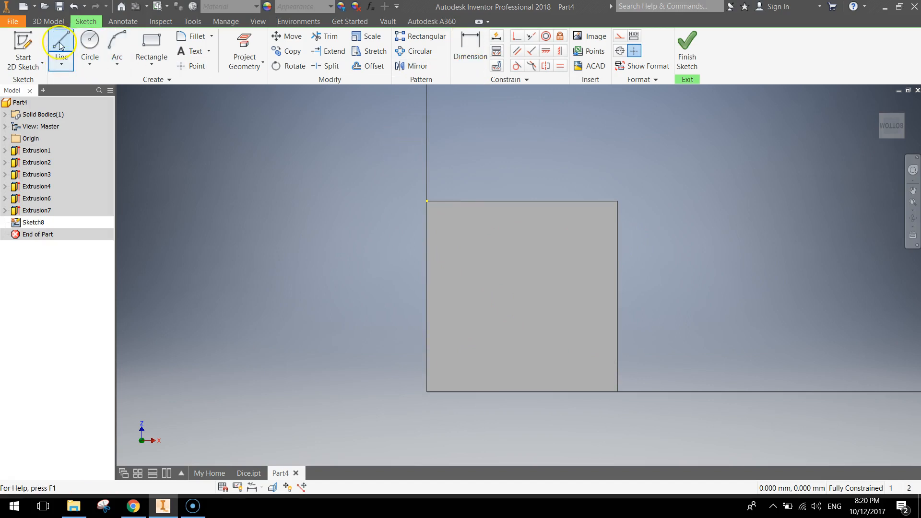
click(61, 46)
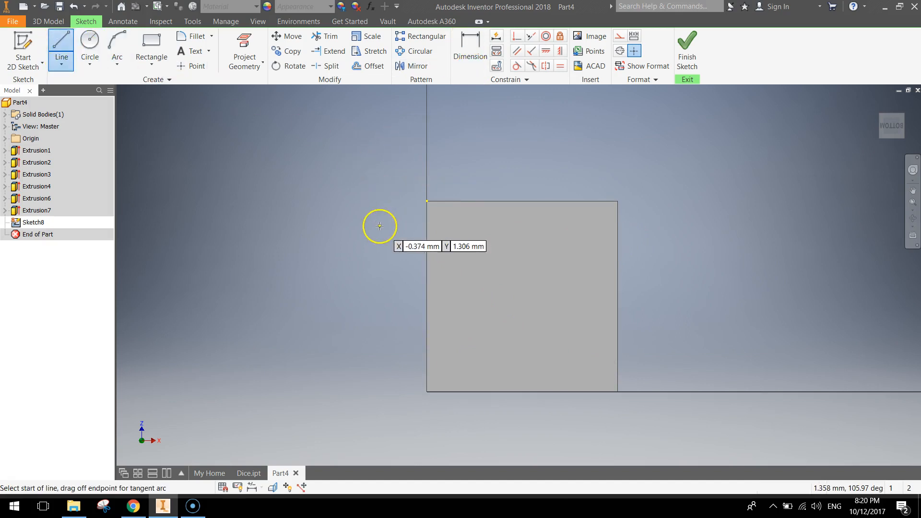
mouse_move(422, 228)
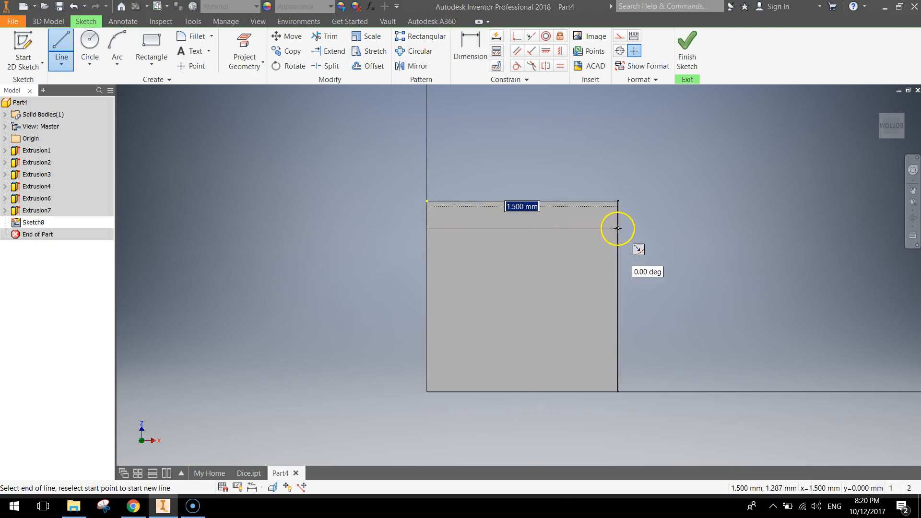
click(617, 228)
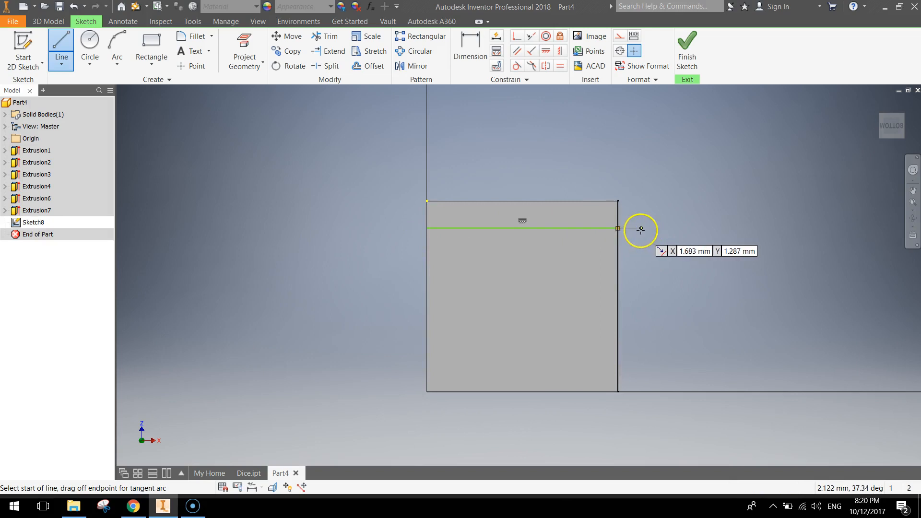
mouse_move(607, 228)
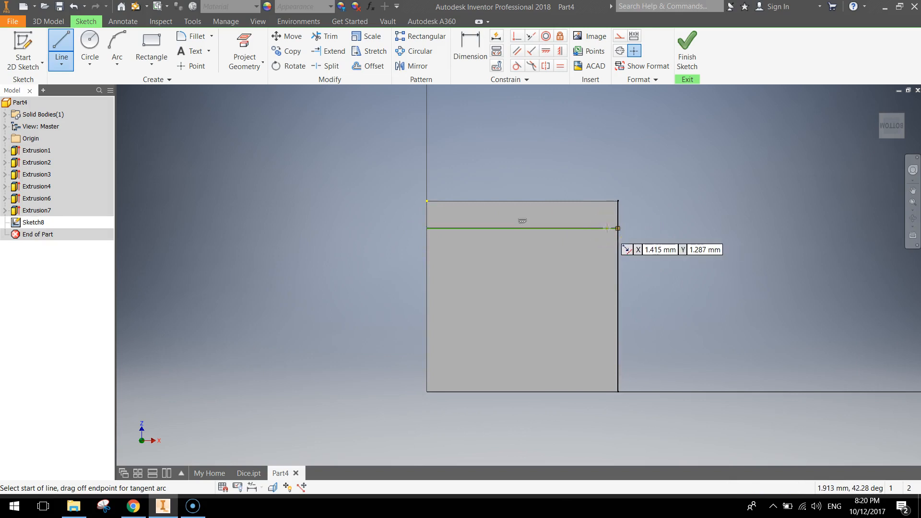
mouse_move(570, 228)
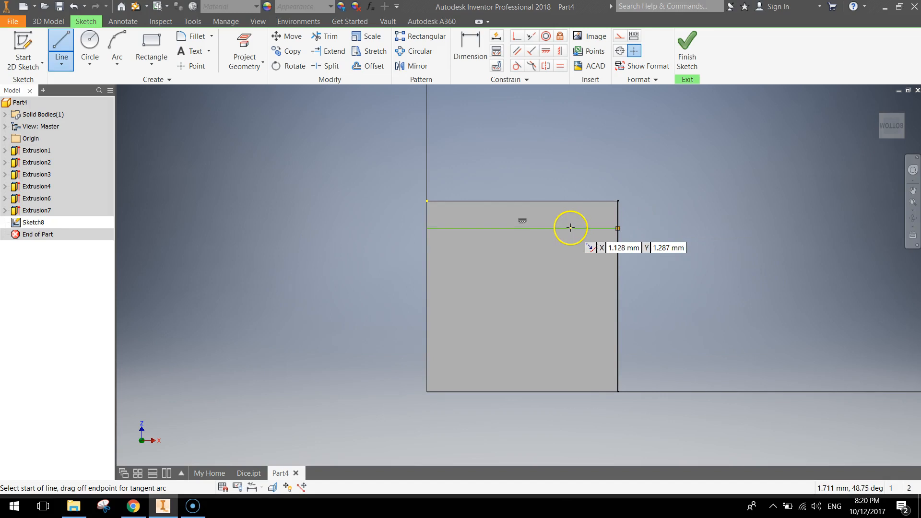
key(Escape)
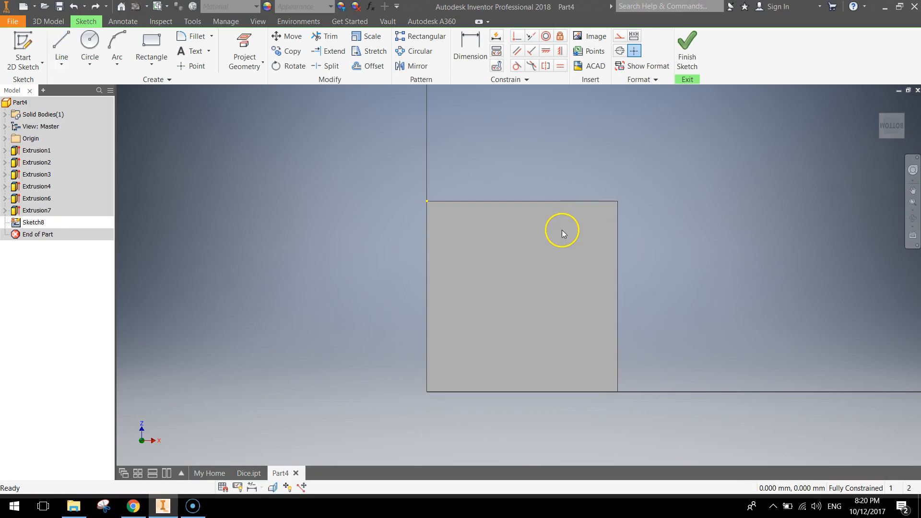
click(60, 50)
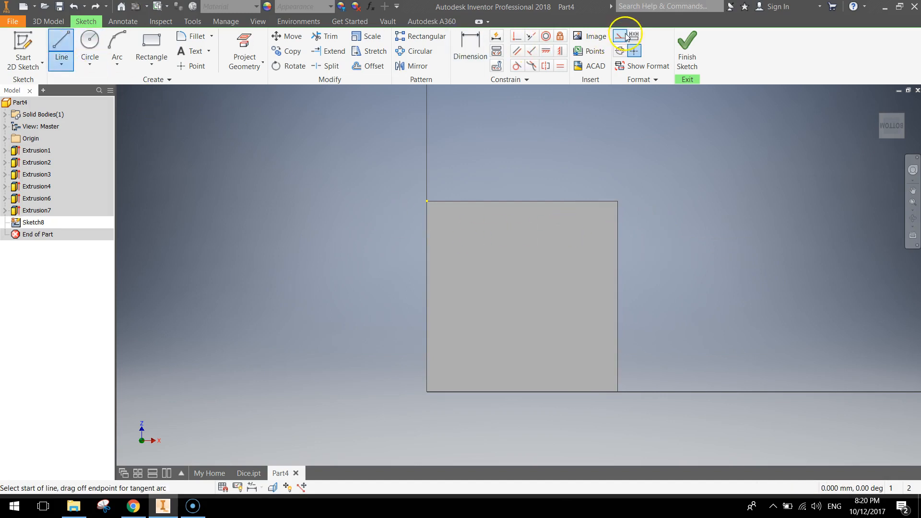
mouse_move(405, 239)
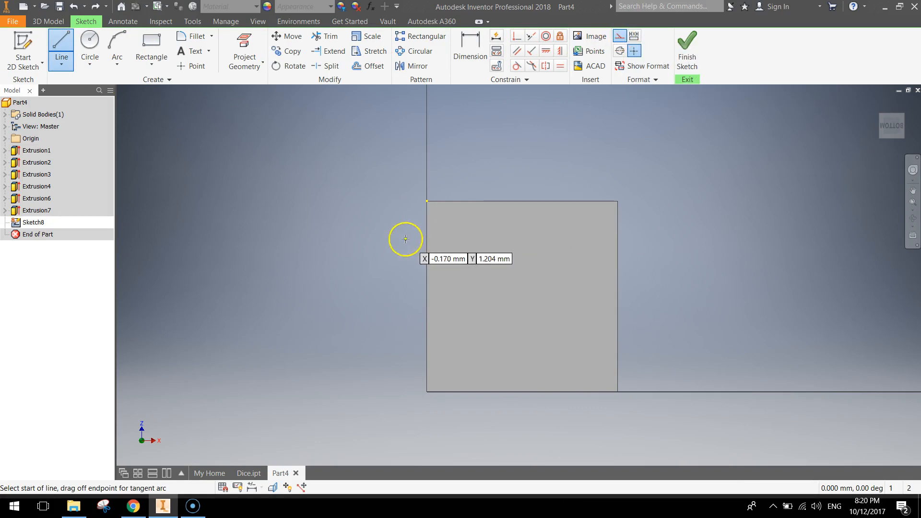
click(426, 202)
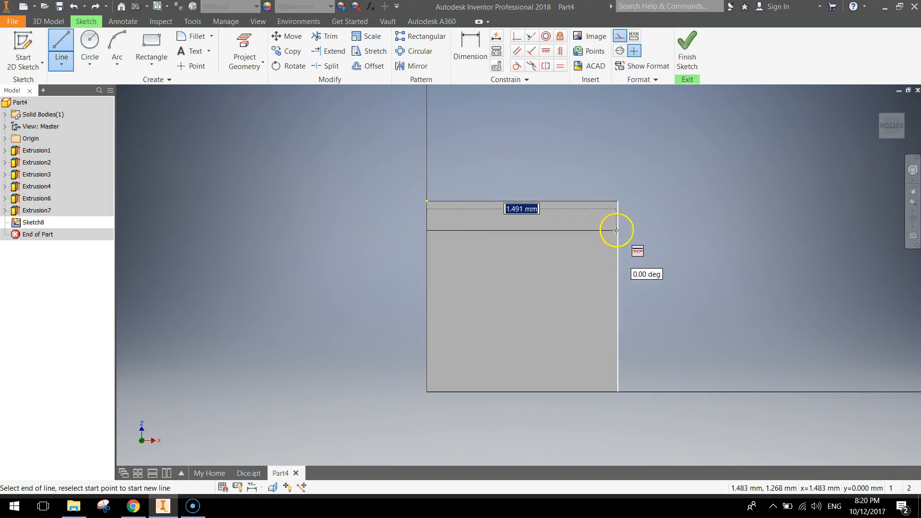
mouse_move(377, 322)
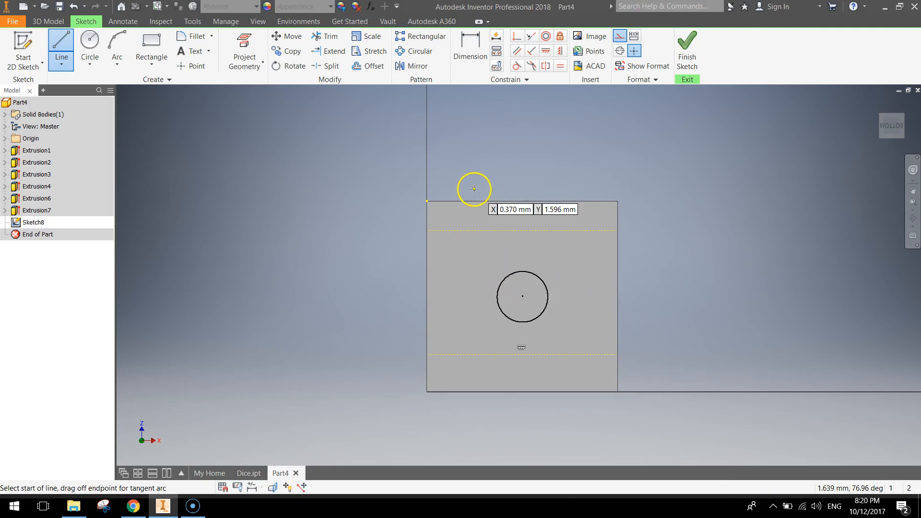
click(469, 51)
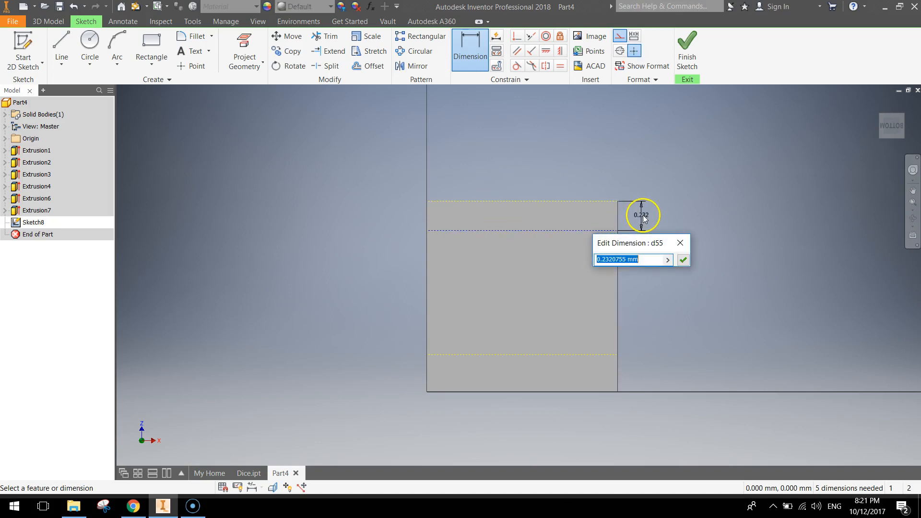
- Dimension the top and bottom guide lines 0.25 from their edges
click(682, 260)
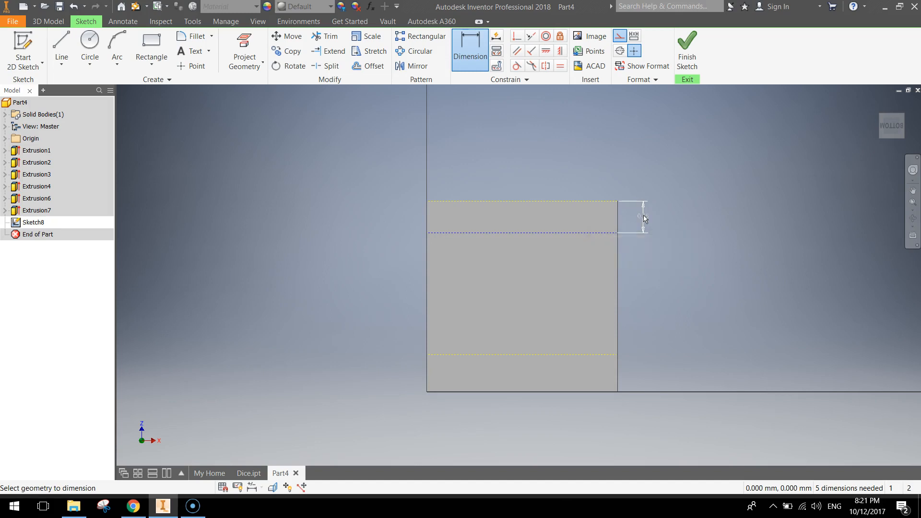
click(645, 219)
text(0.25)
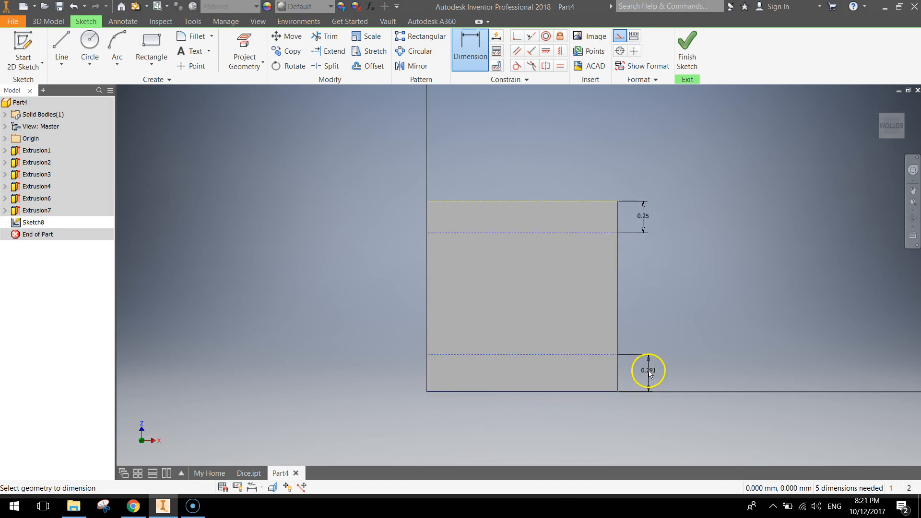
click(650, 371)
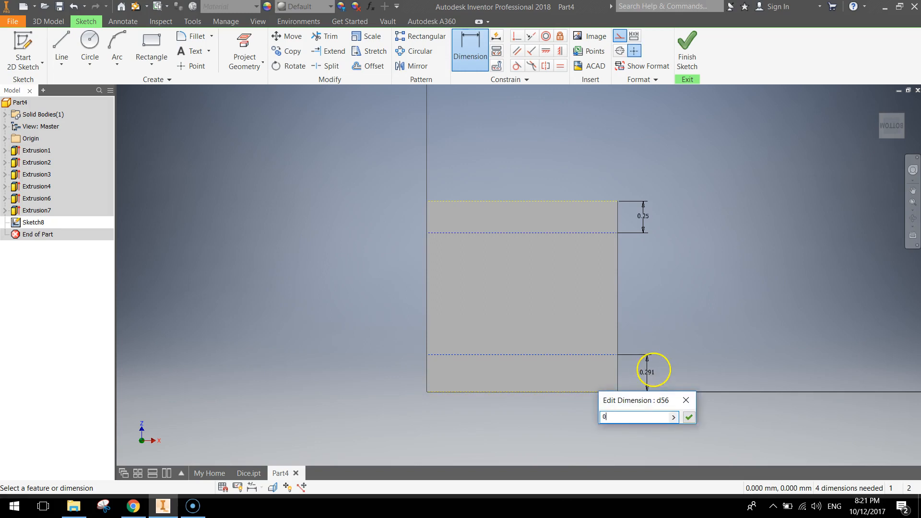
click(689, 416)
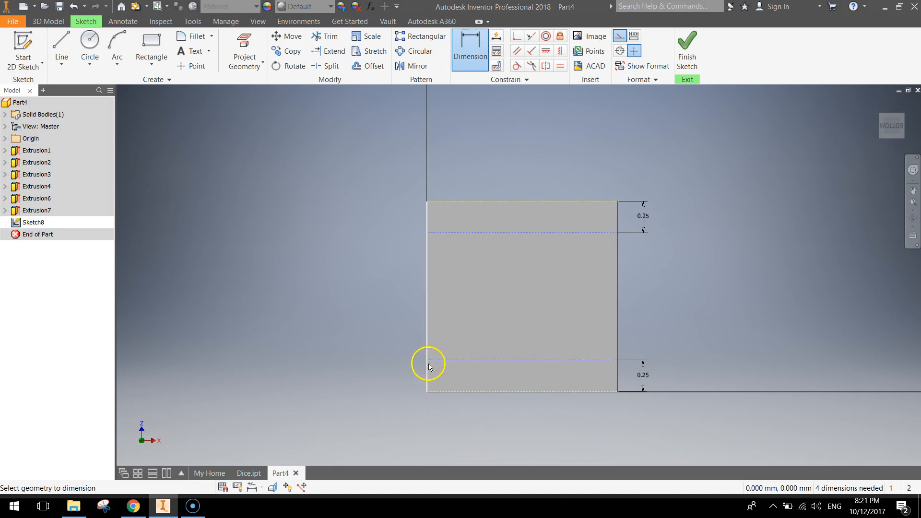
mouse_move(440, 230)
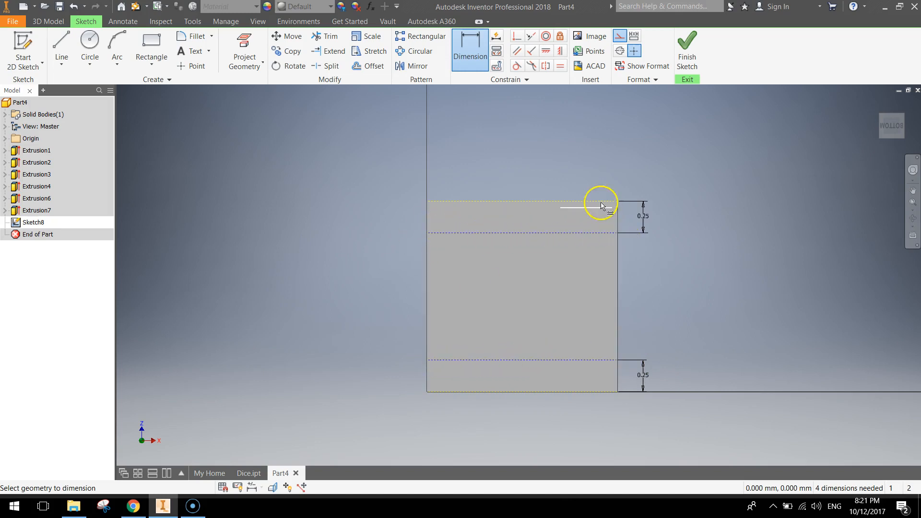
mouse_move(465, 178)
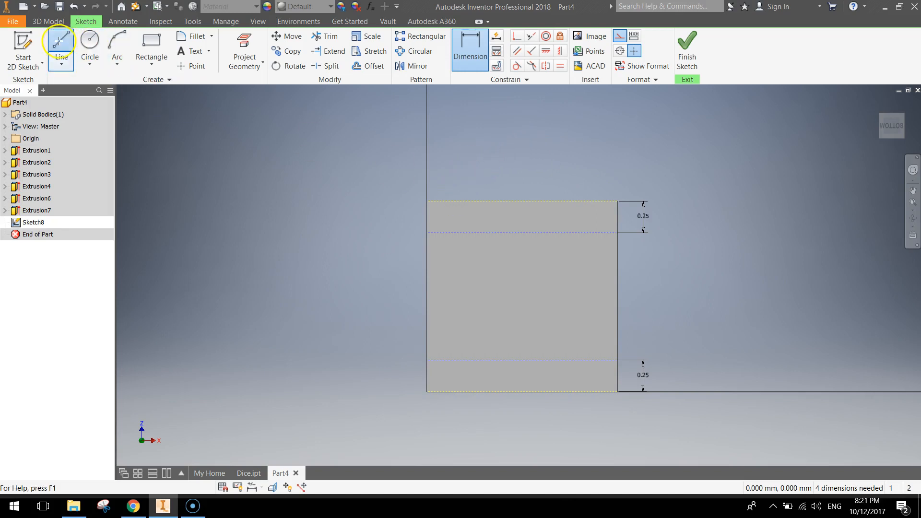
- Draw left, centre and right vertical guide lines from the top edge to the bottom edge
click(60, 43)
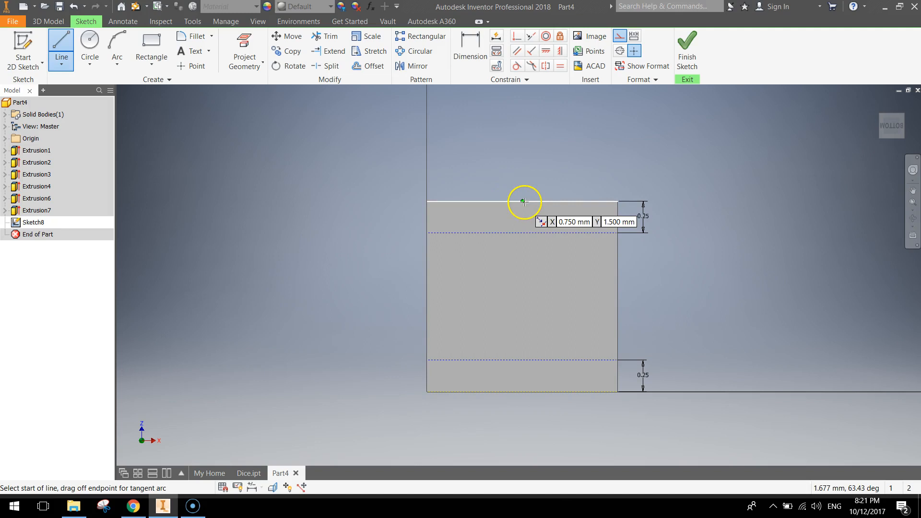
click(523, 388)
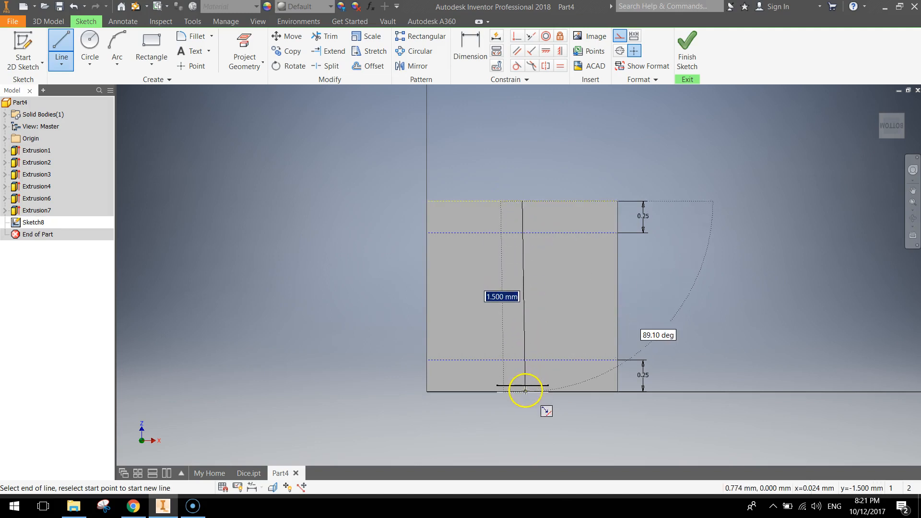
click(522, 391)
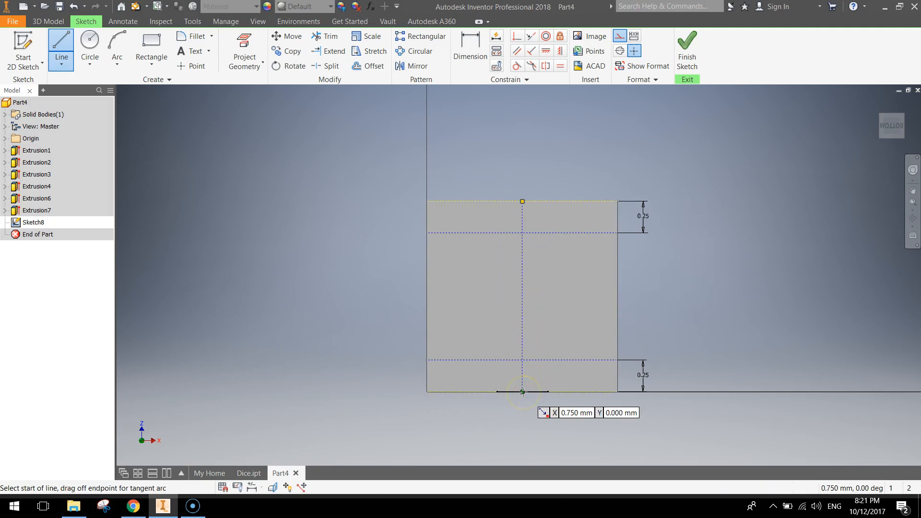
mouse_move(587, 245)
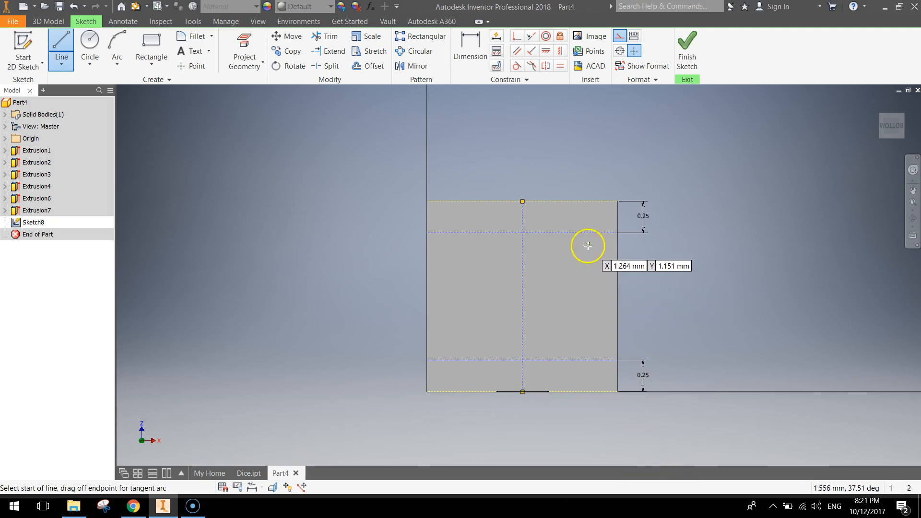
mouse_move(459, 201)
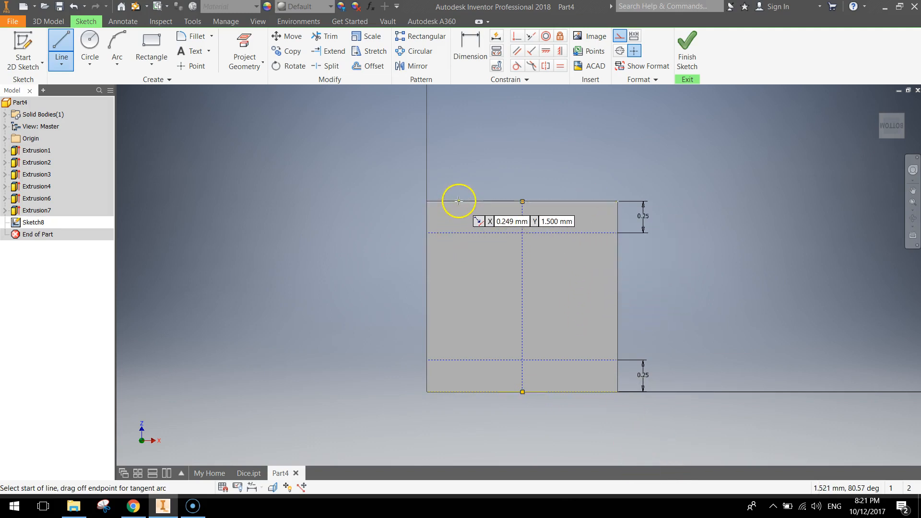
click(458, 200)
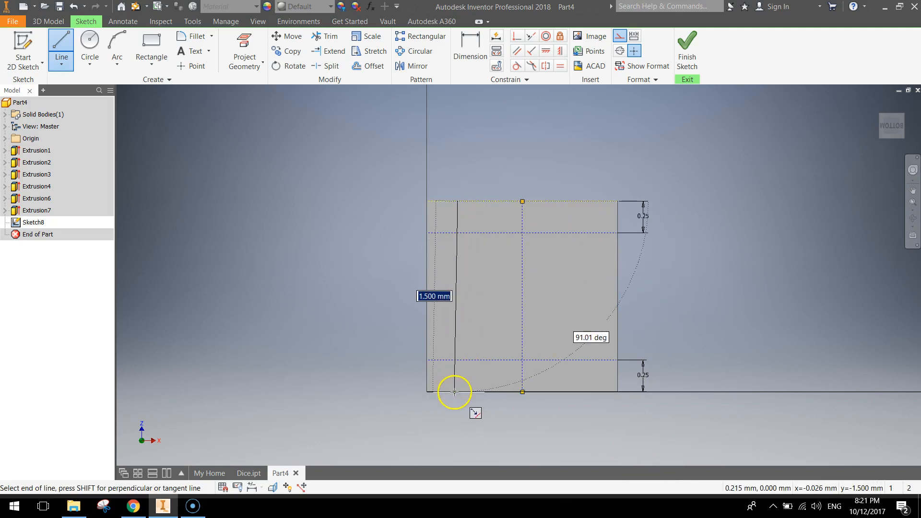
mouse_move(455, 391)
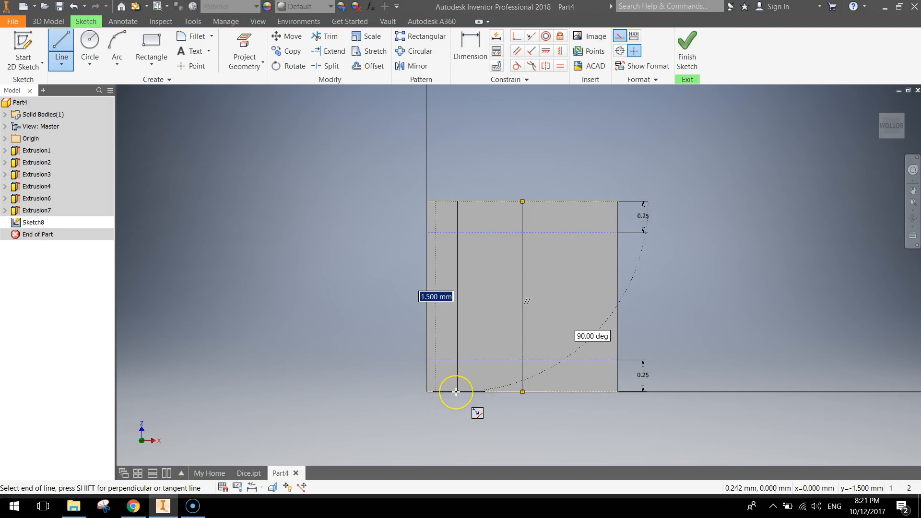
click(455, 391)
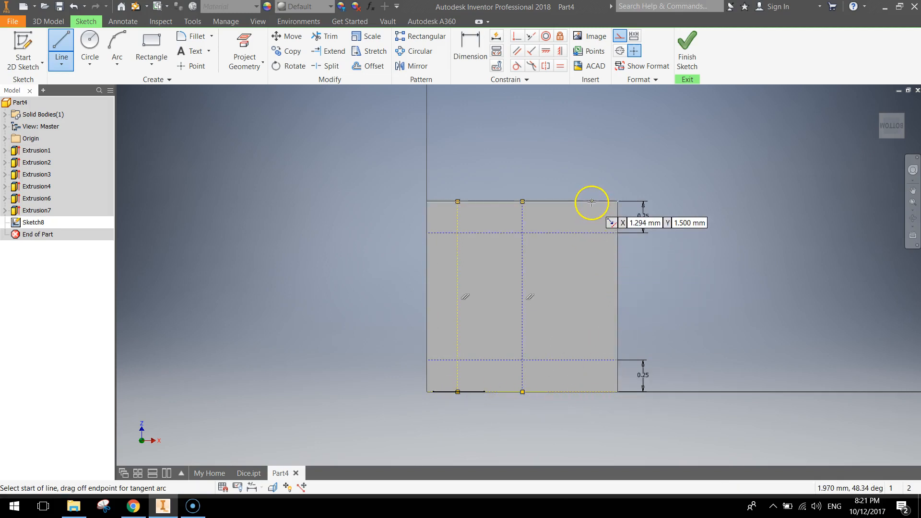
click(592, 202)
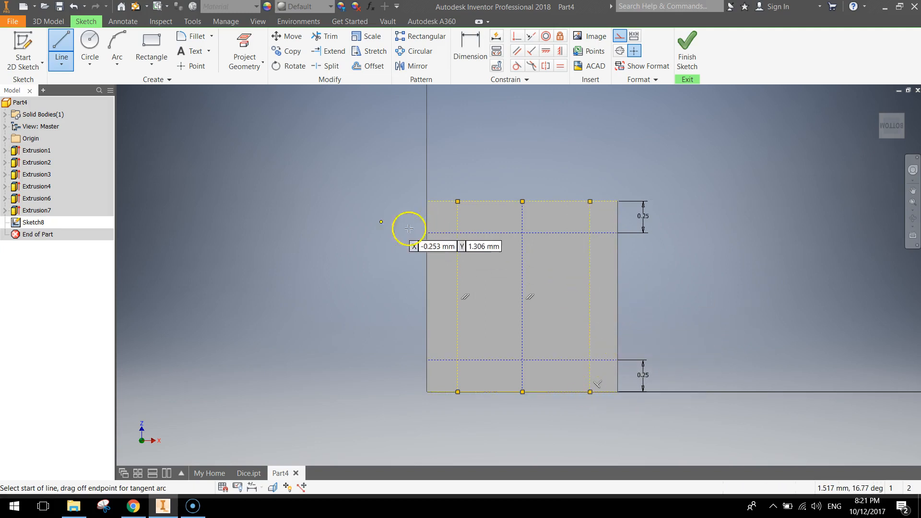
click(469, 50)
text(0)
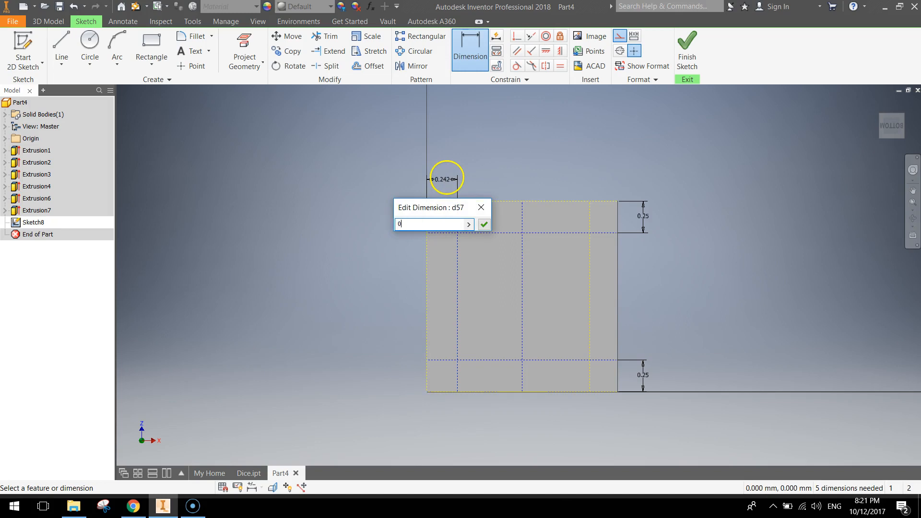
- Dimension the left and right vertical guide lines 0.25 in from their edges
click(483, 225)
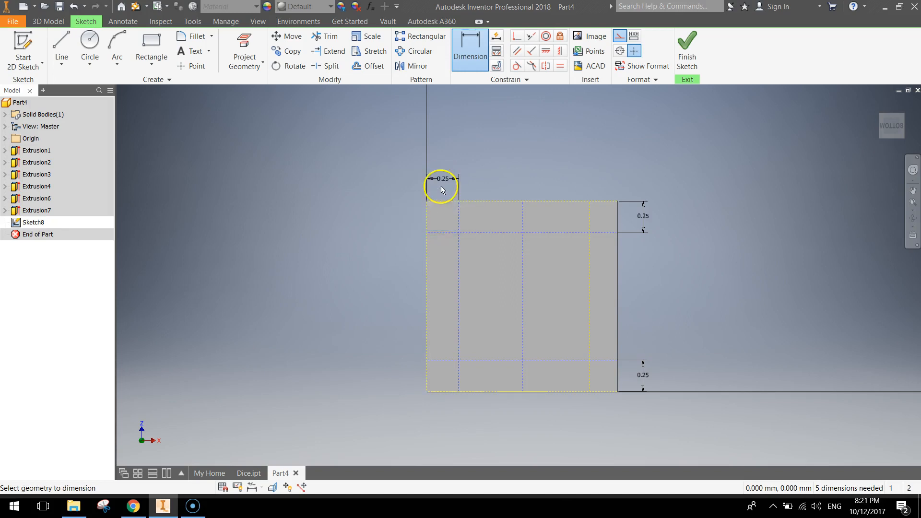
mouse_move(617, 272)
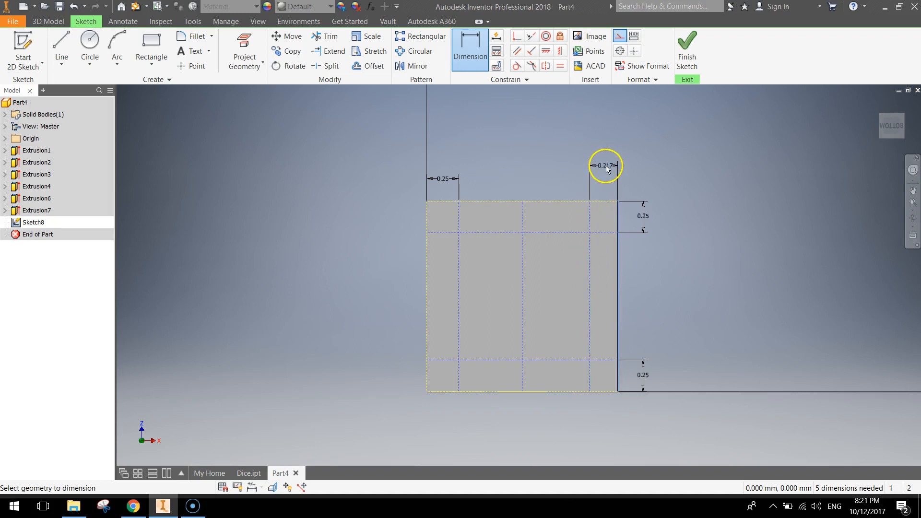
click(604, 165)
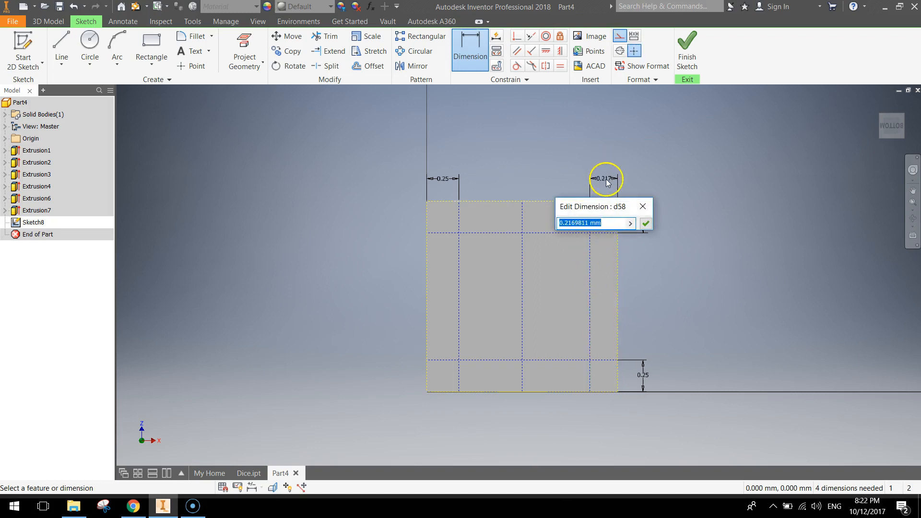
click(645, 223)
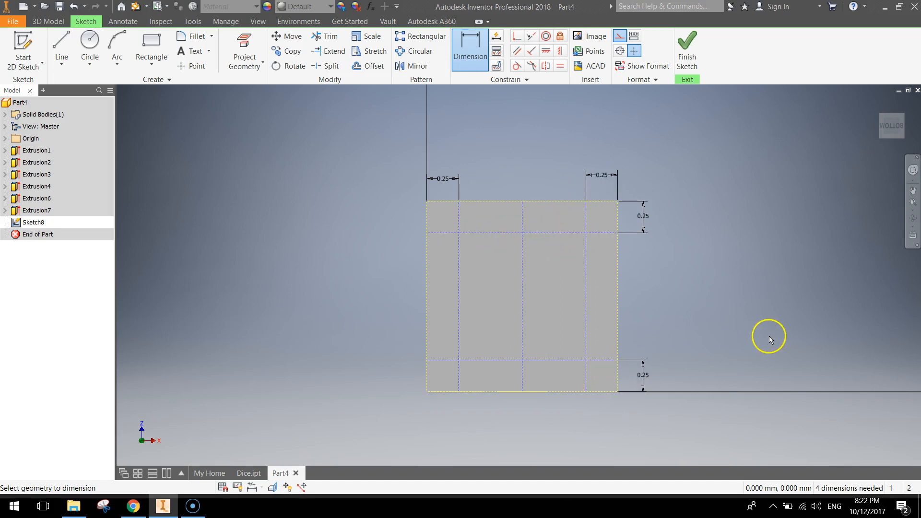
click(89, 50)
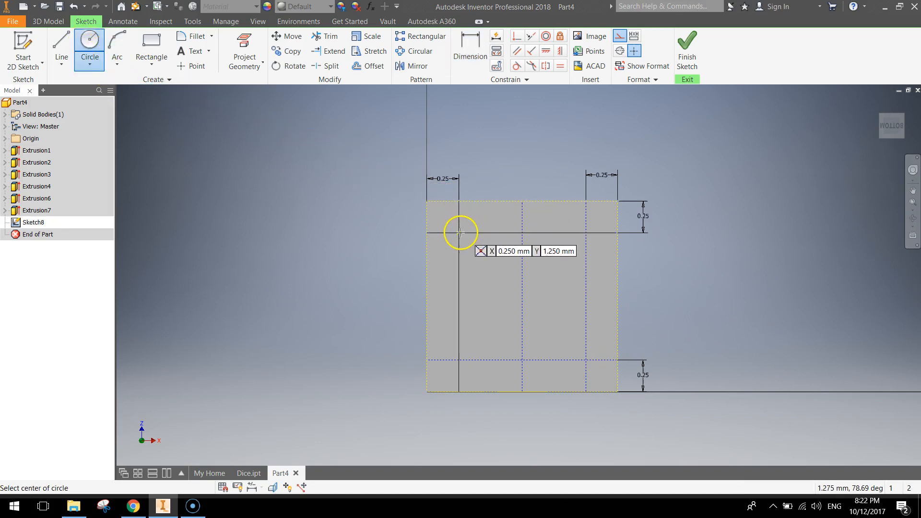
- Draw six 0.4 circles on the guide-line intersections, three in the top row and three in the bottom
click(460, 233)
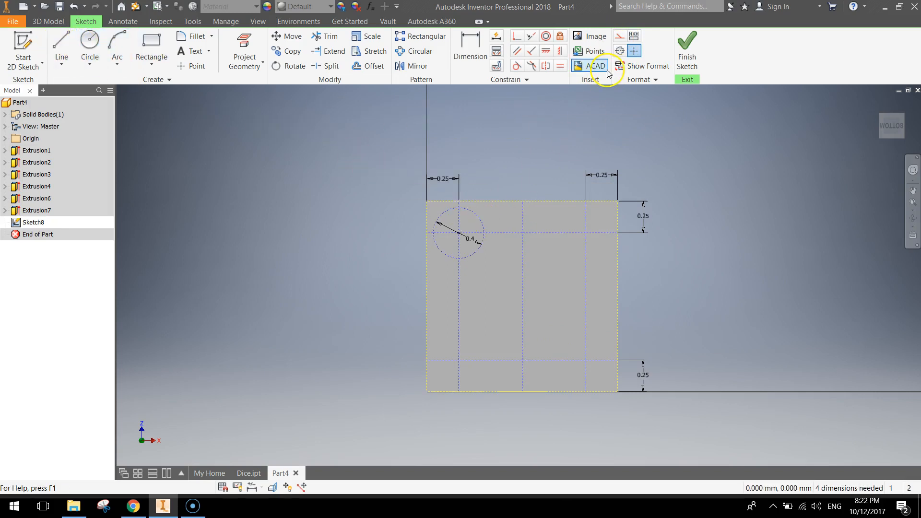
click(89, 41)
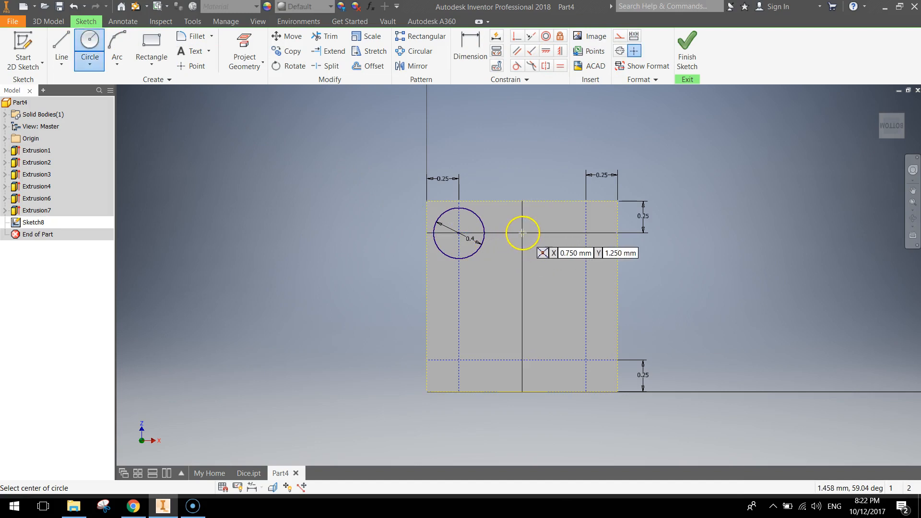
click(522, 233)
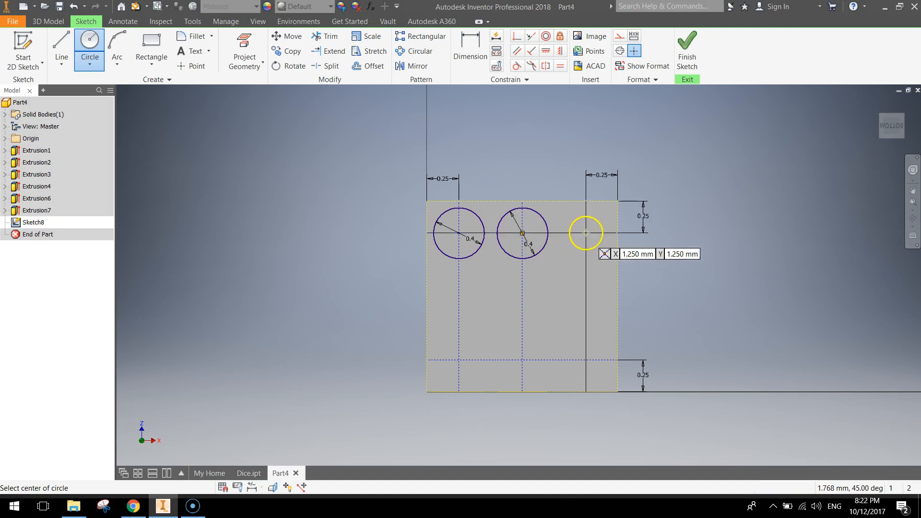
click(585, 233)
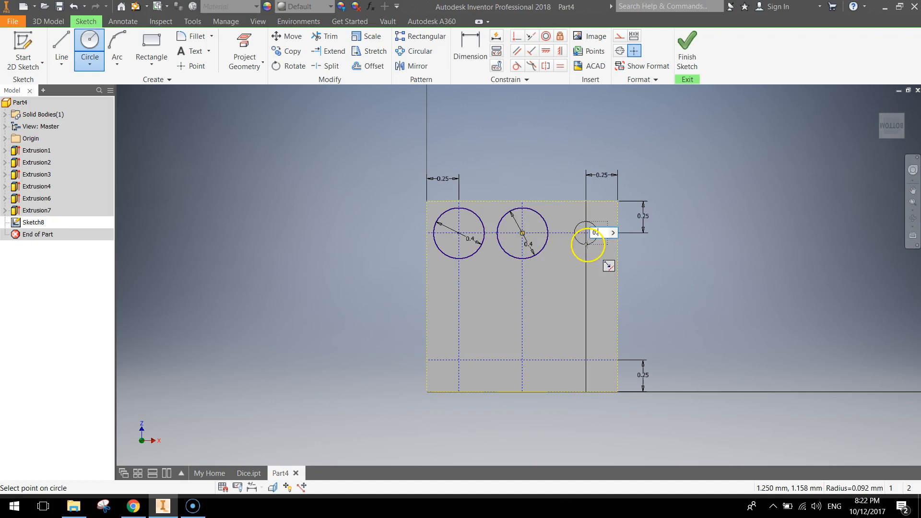
click(587, 233)
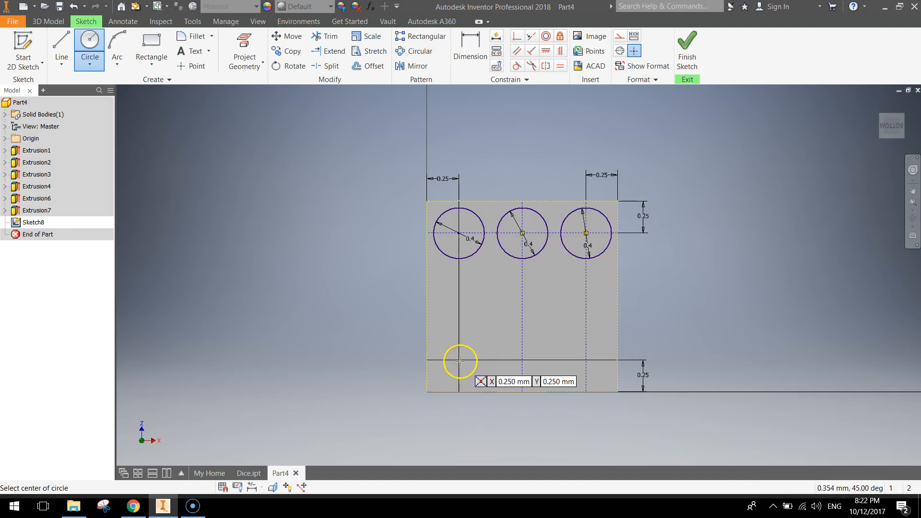
click(459, 362)
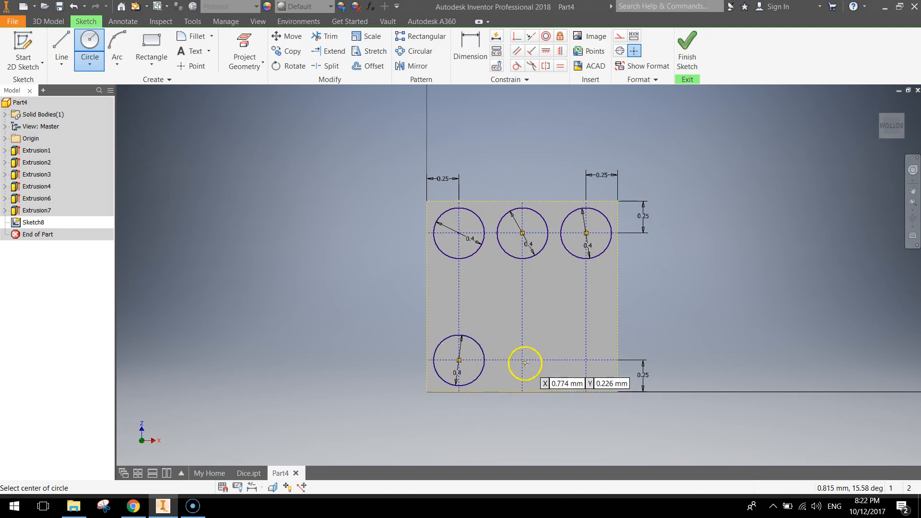
click(523, 361)
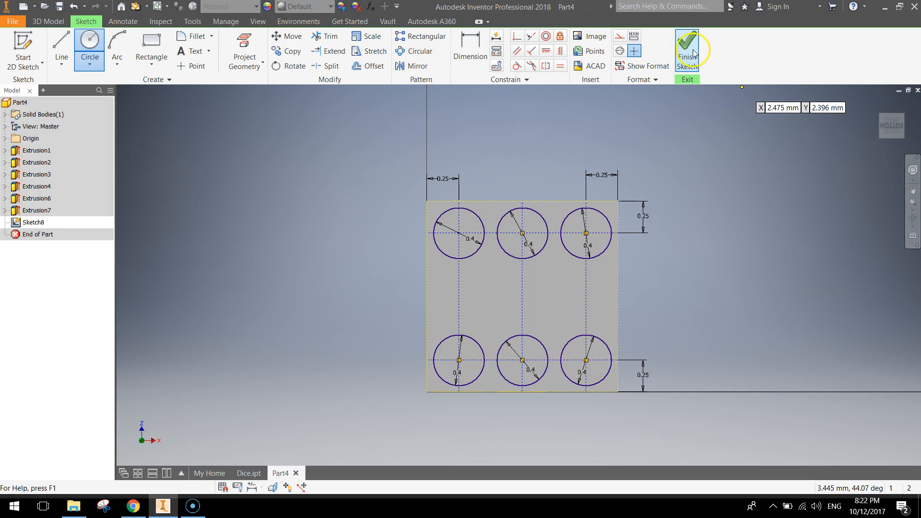
- Finish Sketch8 and extrude the six circles as a 0.05 mm cut to form the six-pip face
click(686, 50)
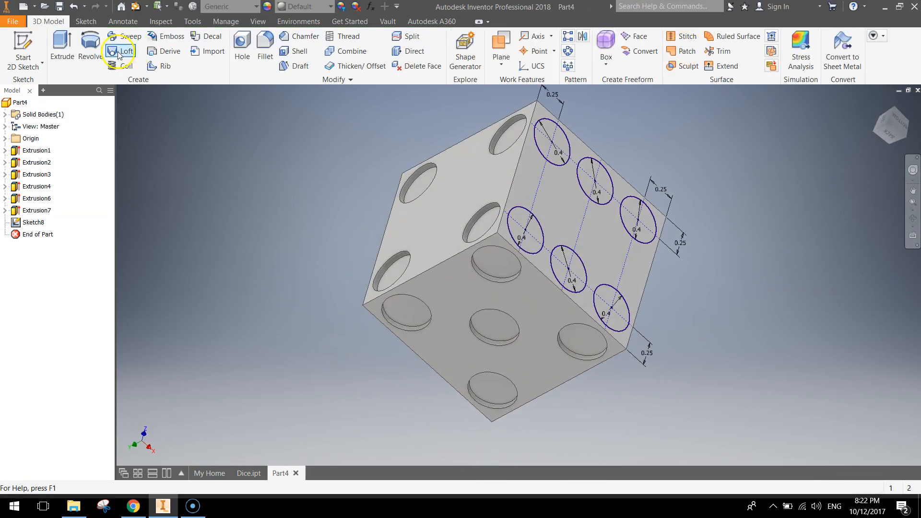
click(62, 47)
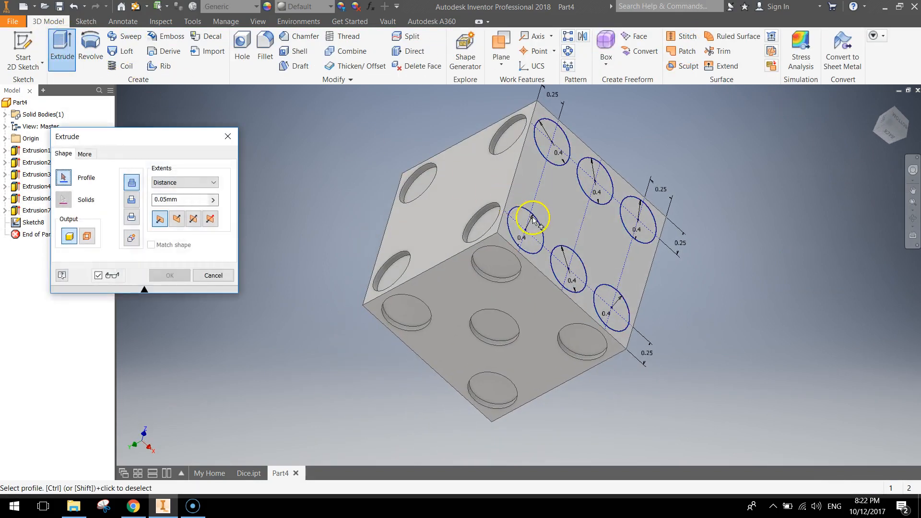
click(649, 224)
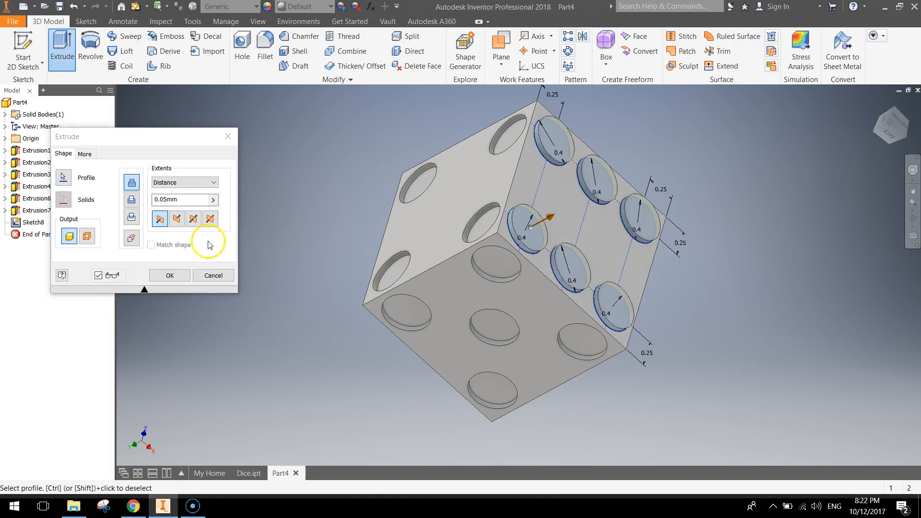
click(177, 219)
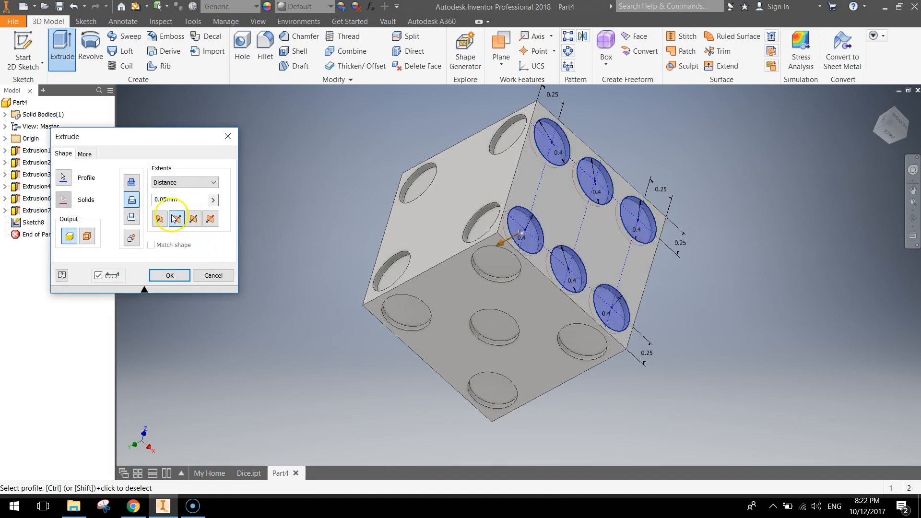
click(169, 275)
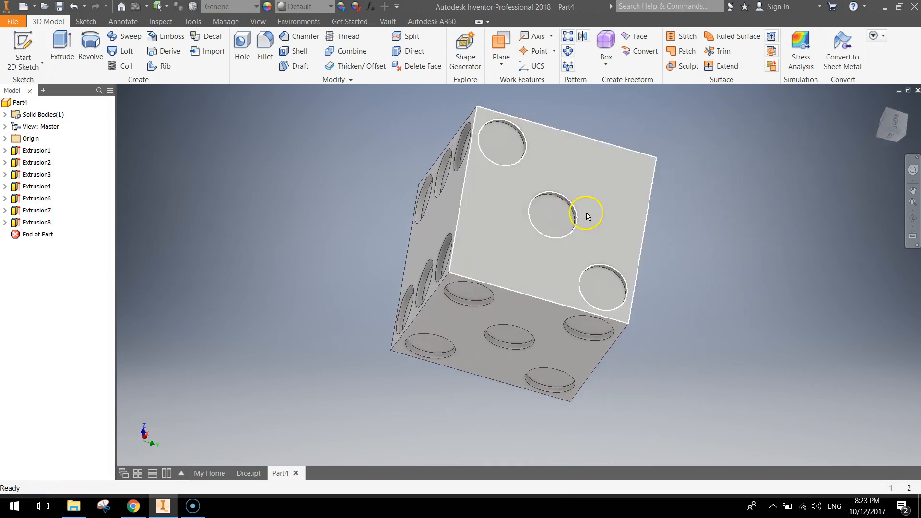
mouse_move(739, 248)
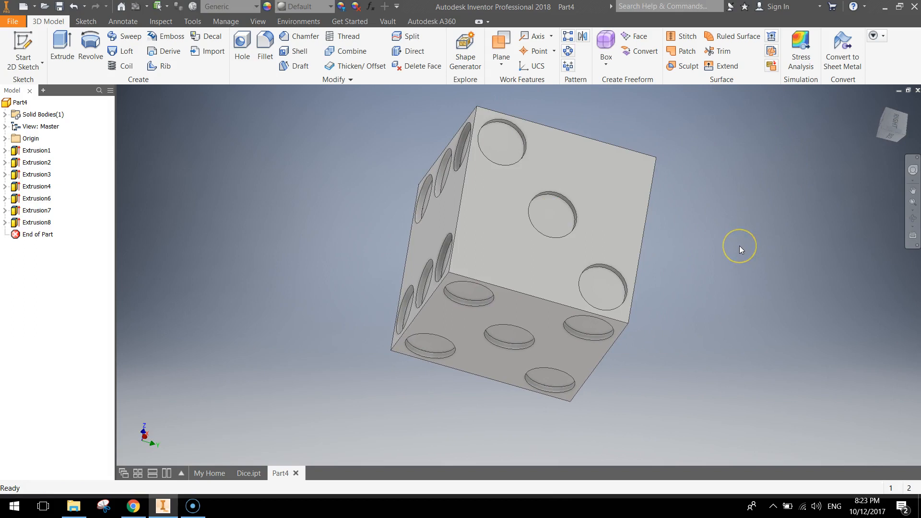
mouse_move(705, 262)
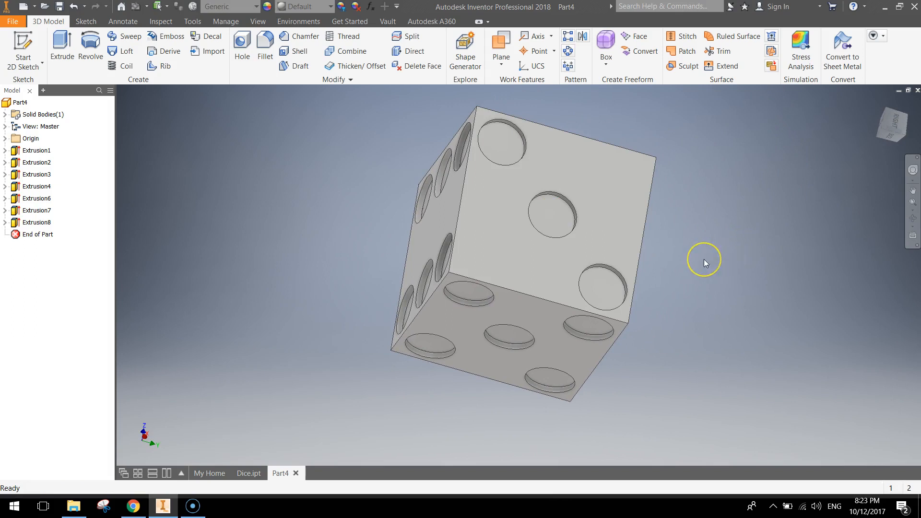
mouse_move(705, 263)
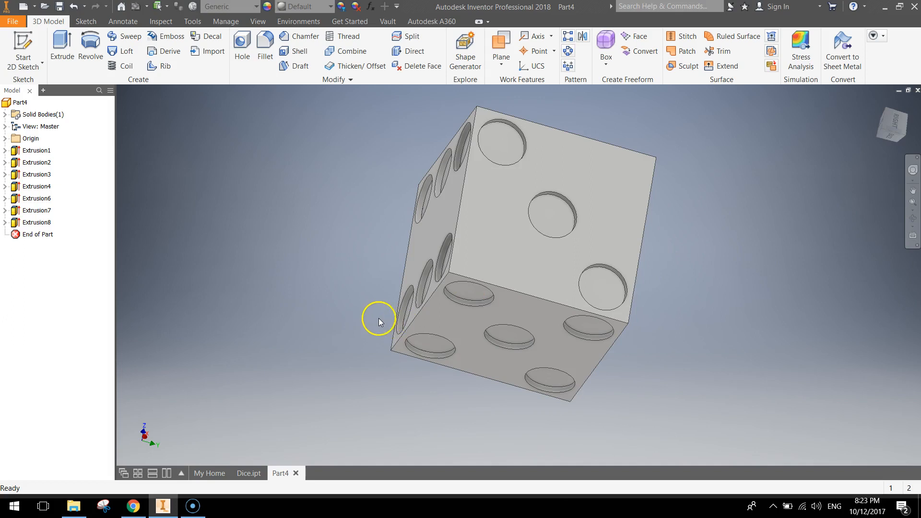
mouse_move(59, 452)
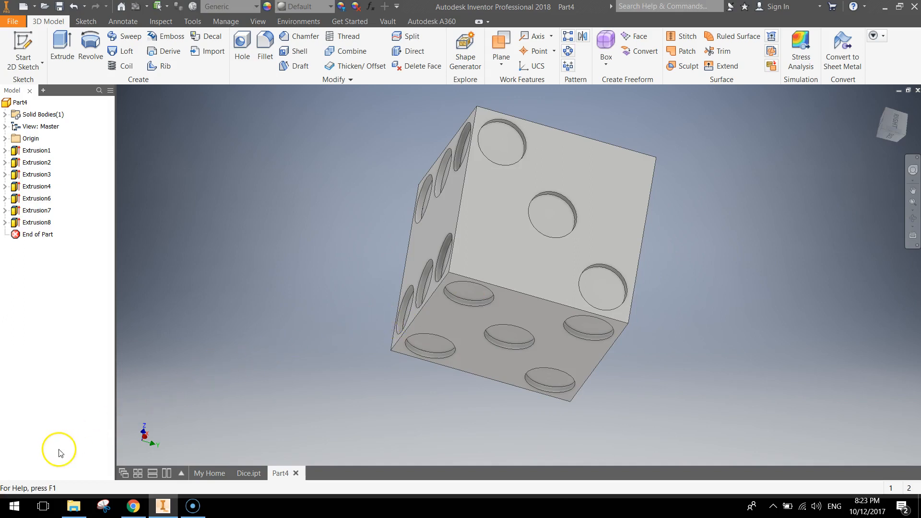